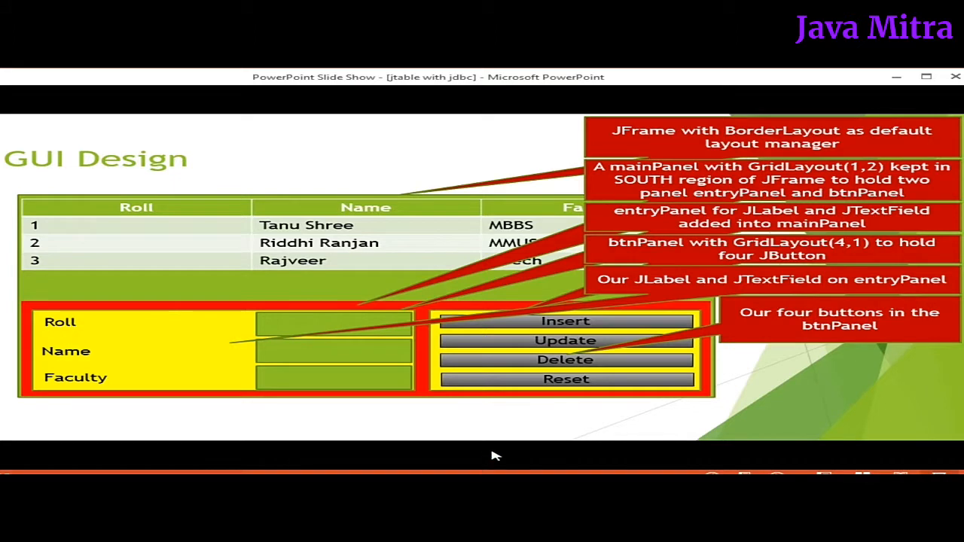
mouse_move(197, 232)
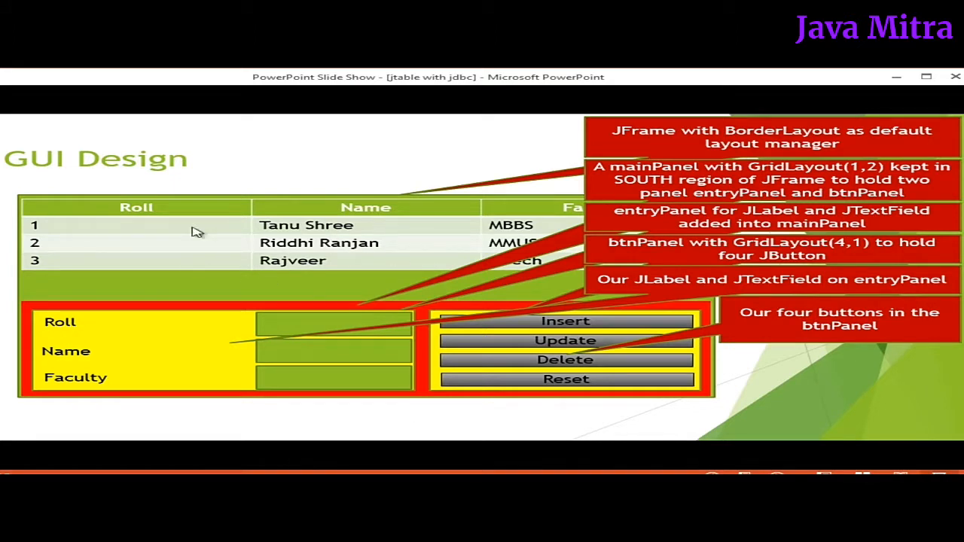
mouse_move(555, 315)
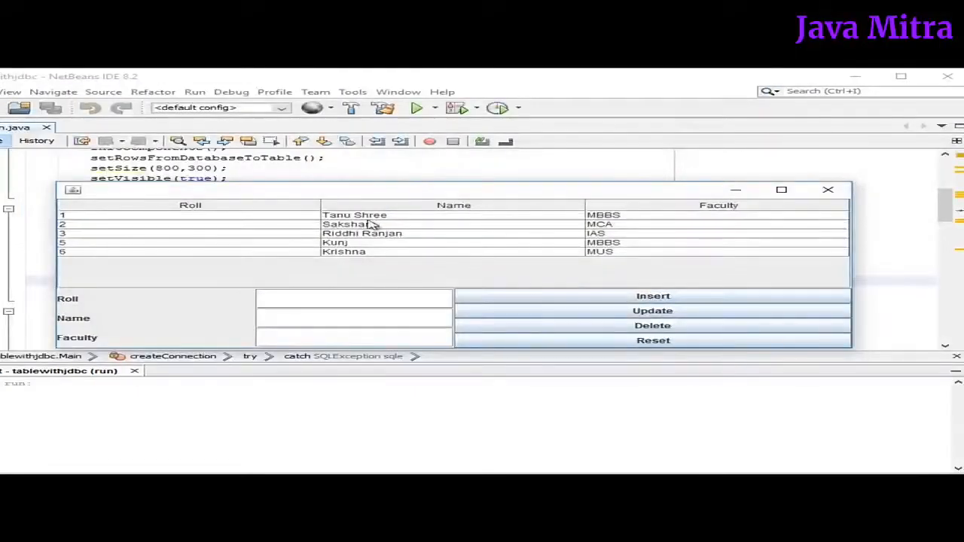
Select the Saksham, Kunj and Krishna rows, see the fields stay empty, then close the app.
left_click(350, 223)
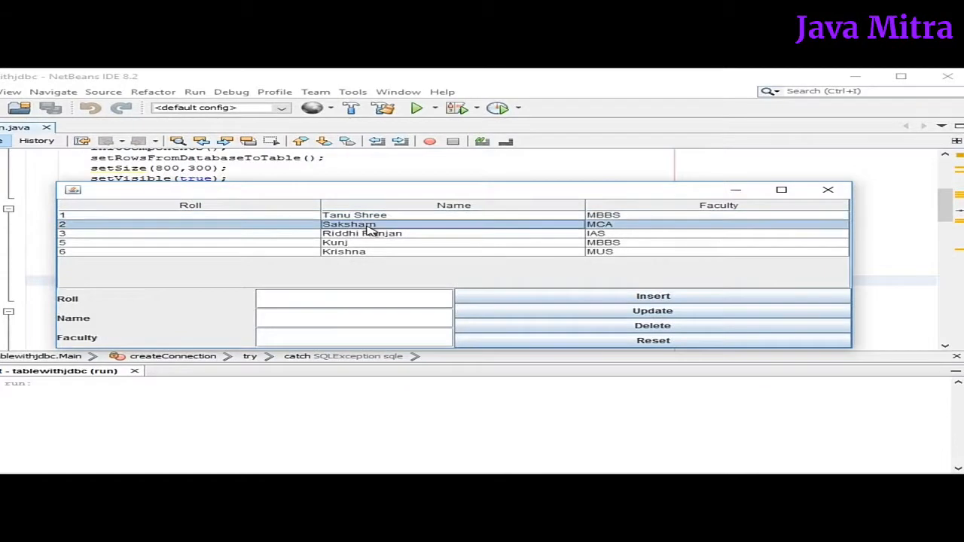
left_click(354, 241)
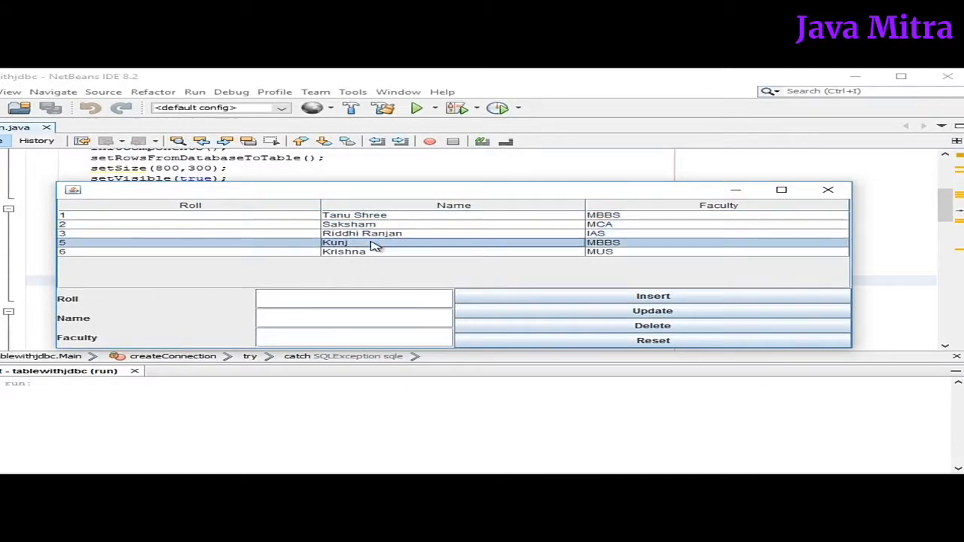
left_click(369, 252)
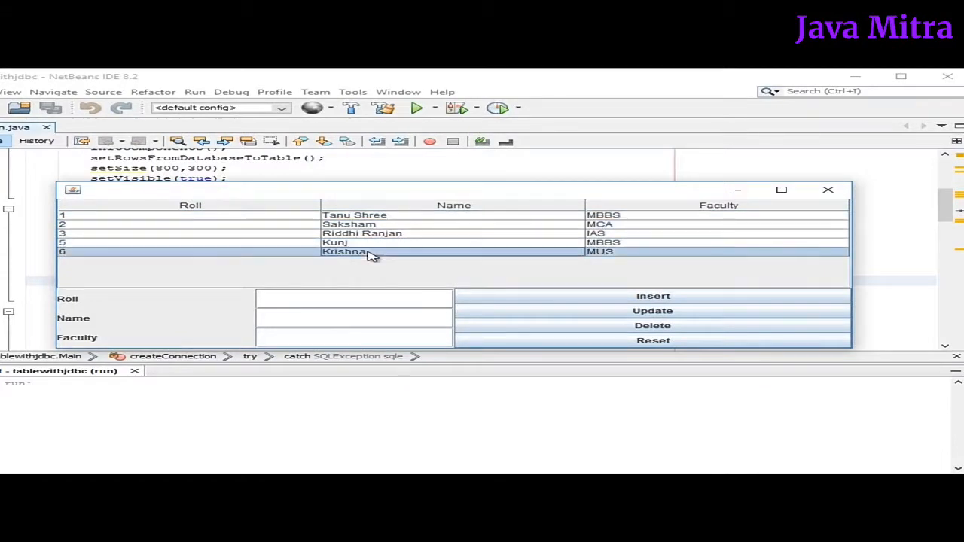
mouse_move(346, 269)
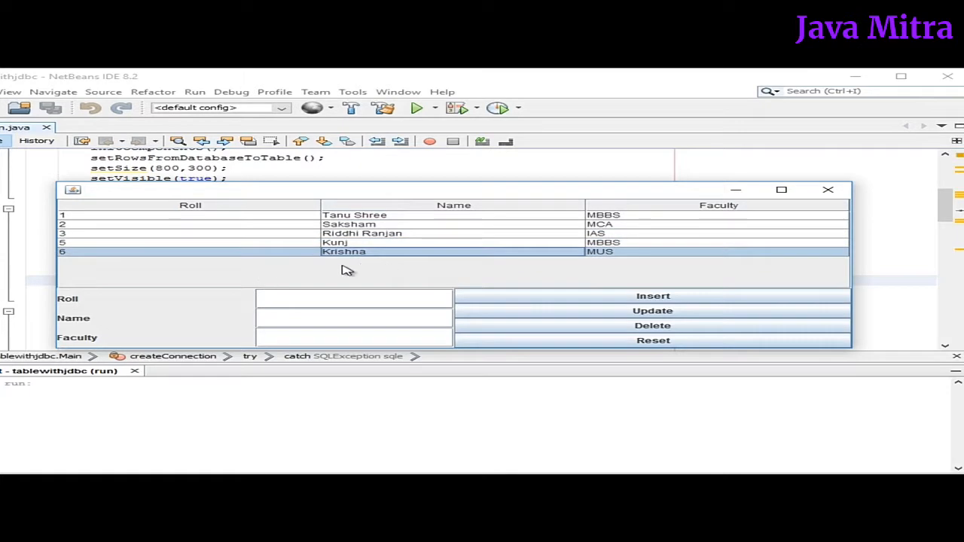
mouse_move(391, 220)
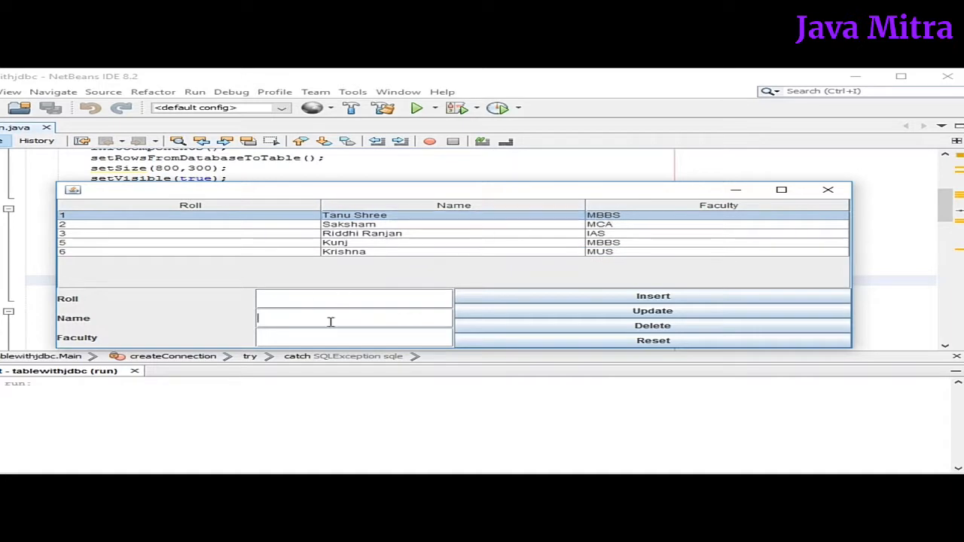
left_click(349, 223)
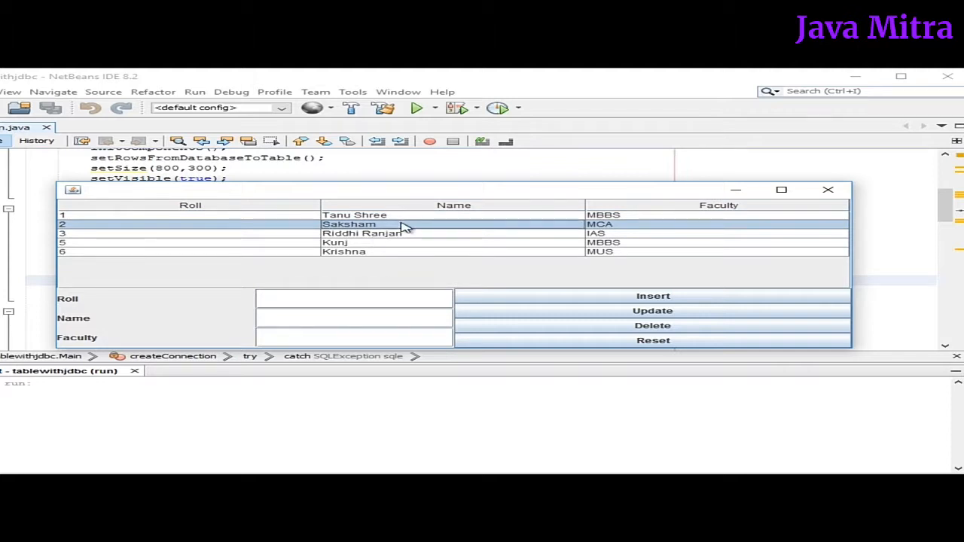
mouse_move(376, 251)
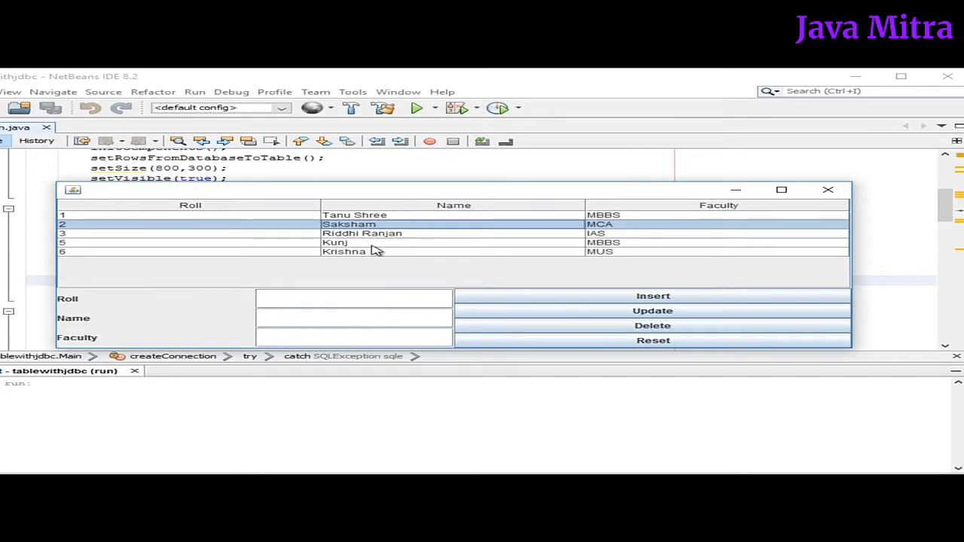
mouse_move(382, 229)
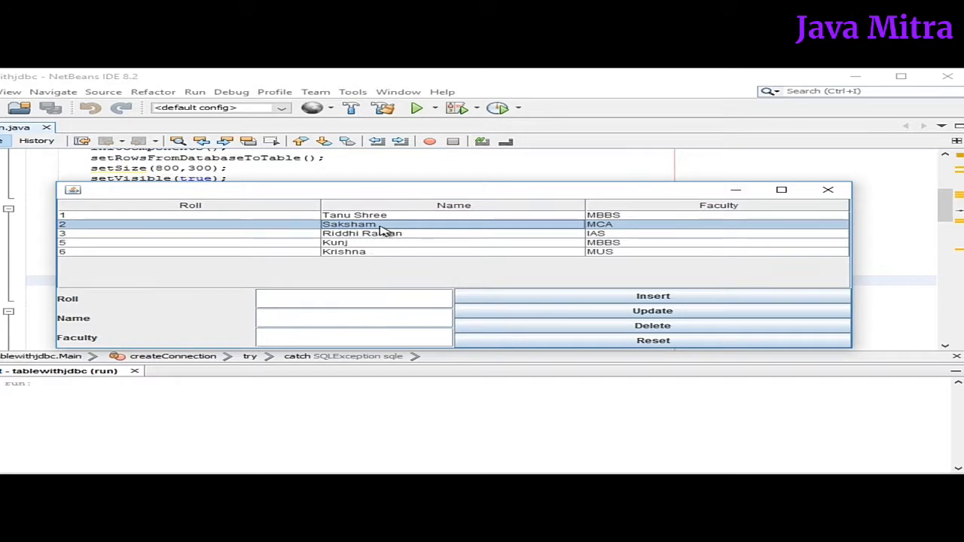
left_click(828, 190)
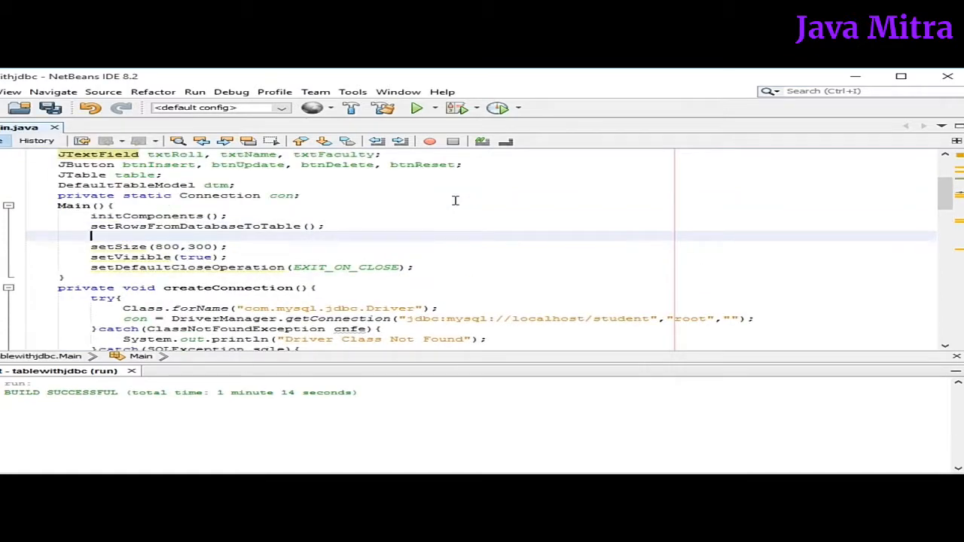
Call addListeners() from the constructor and begin the addListeners method attaching a MouseAdapter to the table.
type("addListeners();")
type("private void addListeners(){")
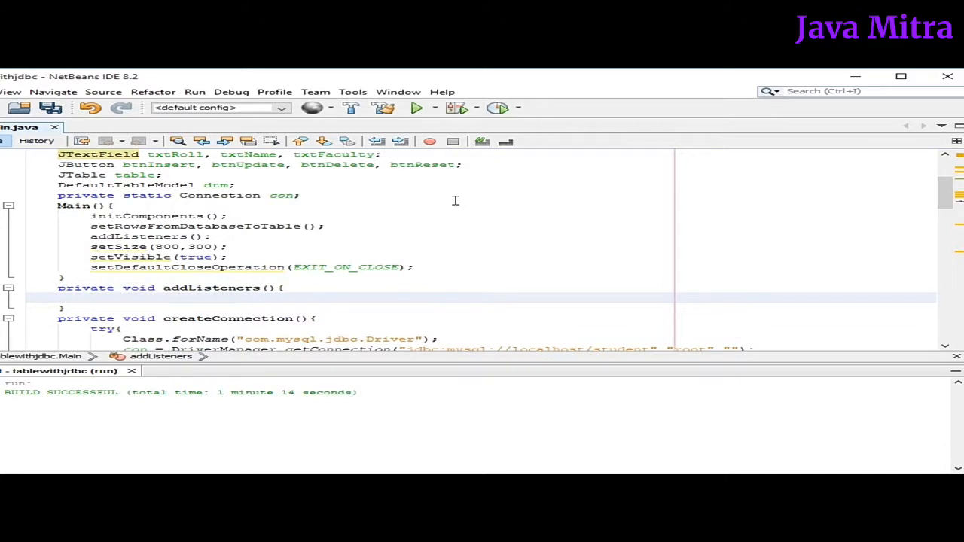
left_click(90, 297)
type("table.addMouseListener(new MouseAdapter);")
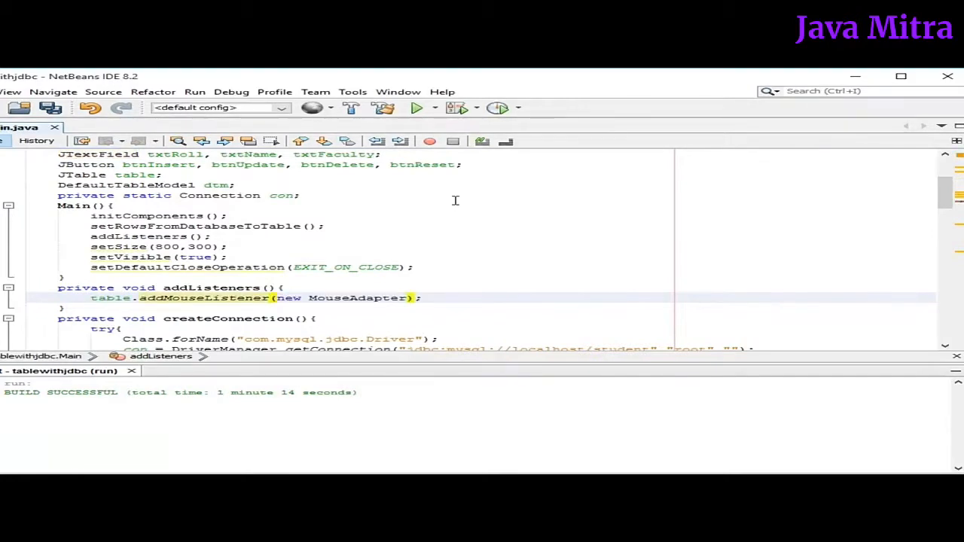
Override mouseClicked(MouseEvent e) and read int rowIndex = table.getSelectedRow().
type("(){}")
type("public void mouseClicked(")
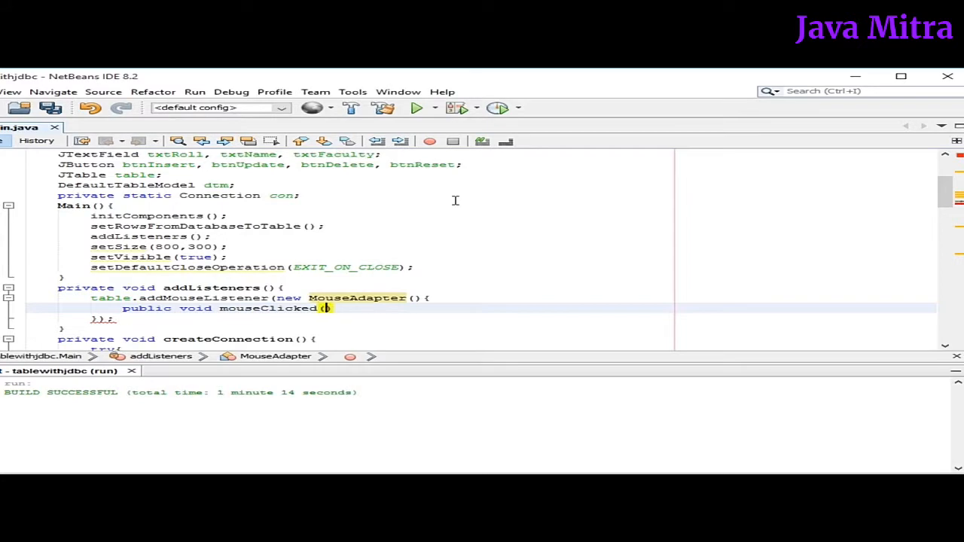
type("MouseEvent e")
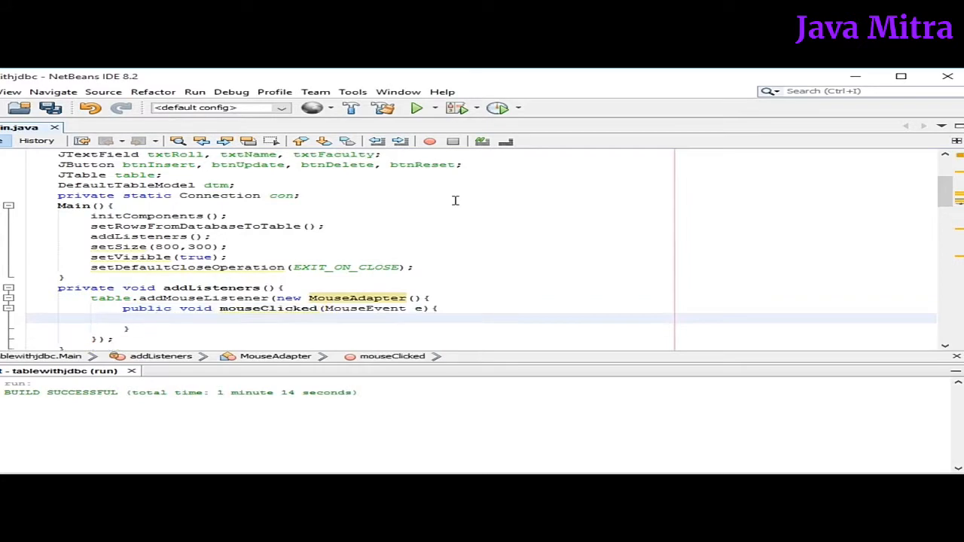
type("int rowIndex = table")
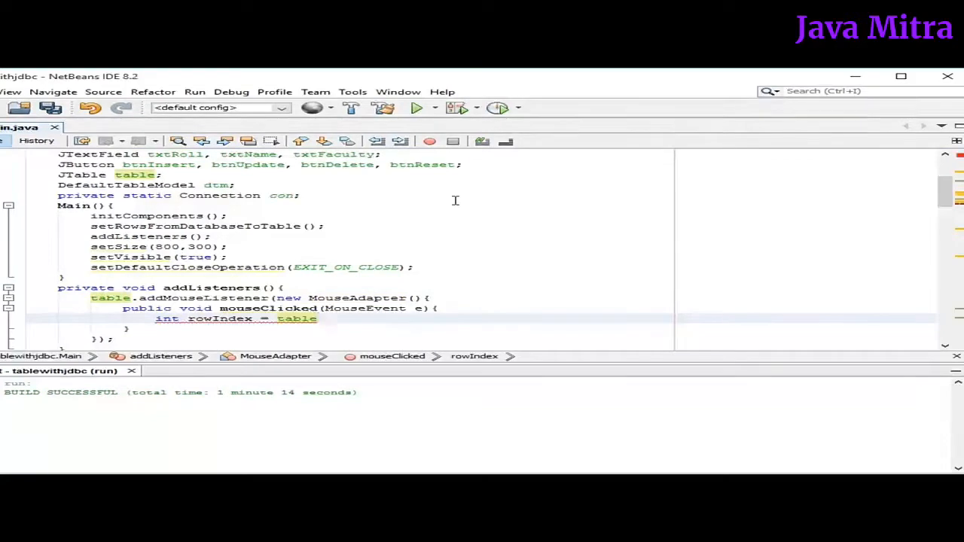
type(".")
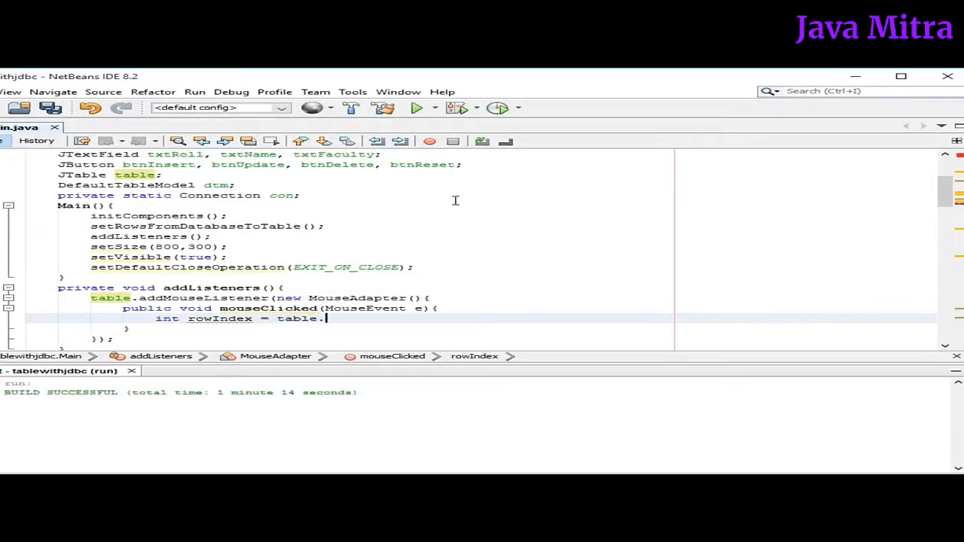
type("getSelectedRow();")
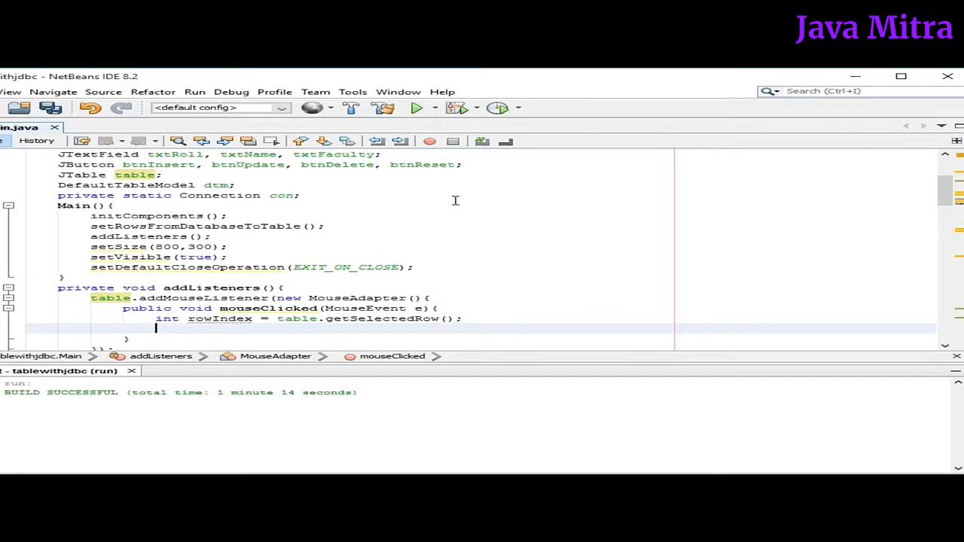
Set txtRoll and txtName from table.getValueAt(rowIndex, 0/1).toString(), continuing for faculty.
type("txt")
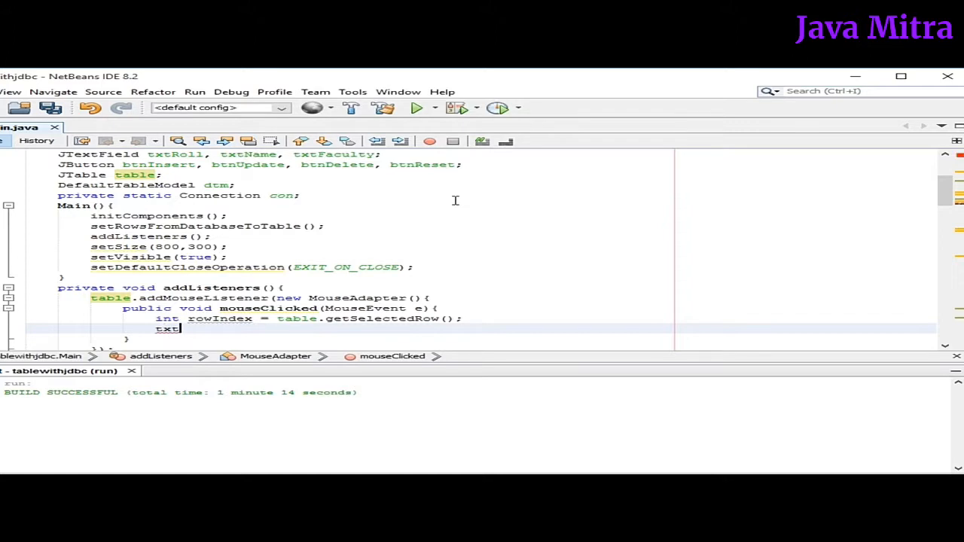
type("Roll")
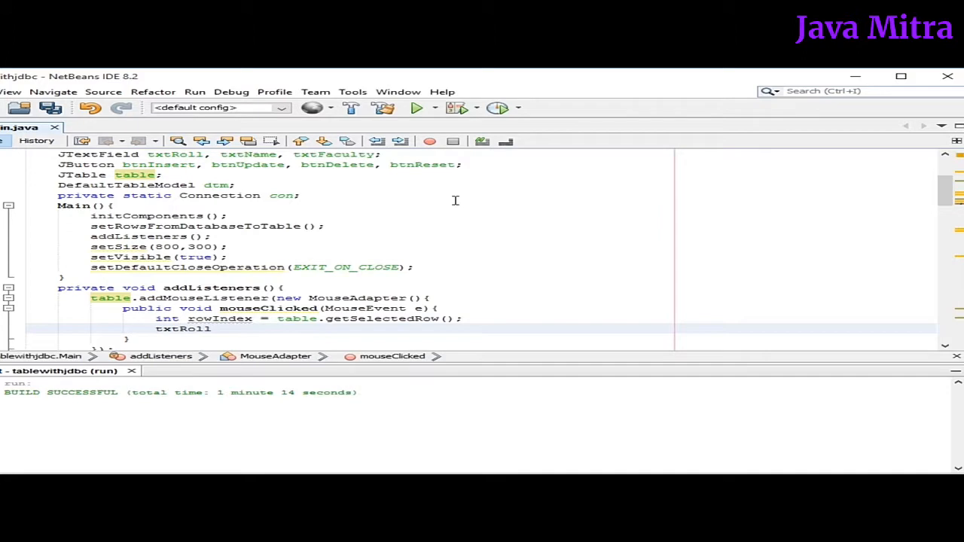
type(".setTe")
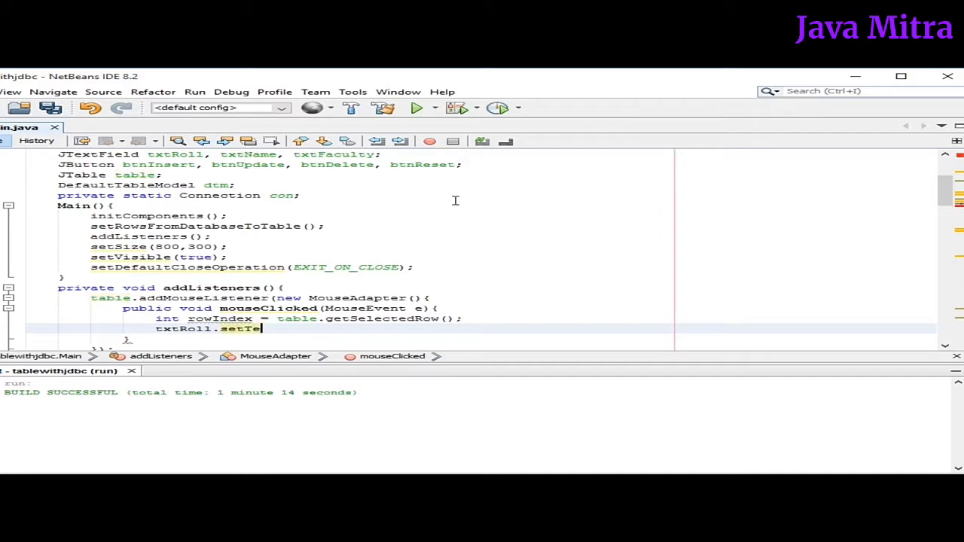
type("xt(table.getA")
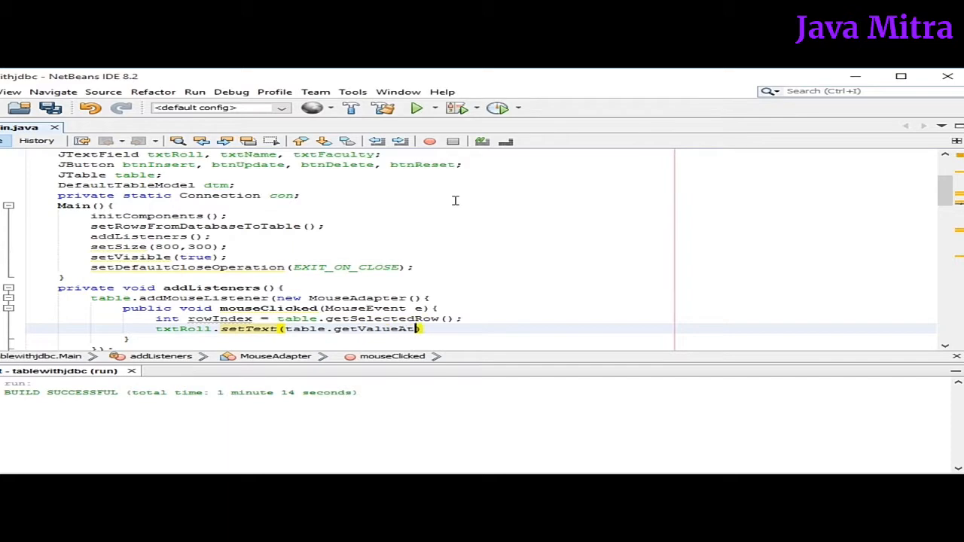
type("rowIndex,0).toString());")
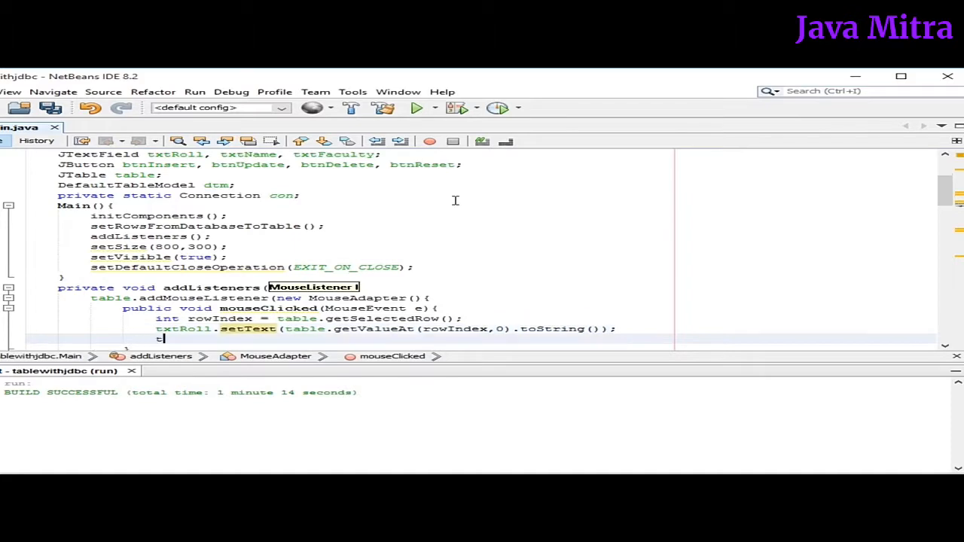
type("txtName.setText(table.getValue")
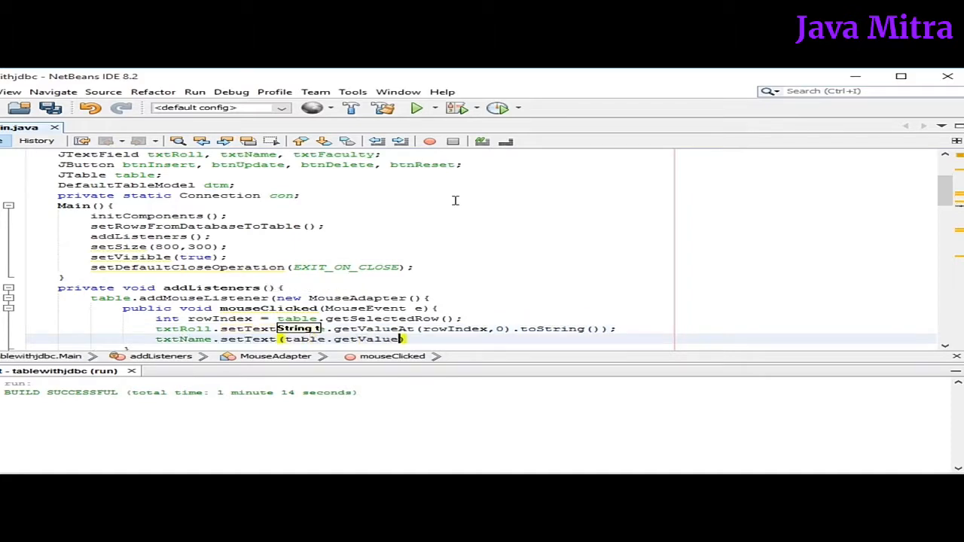
type("getValueAt(rowIndex,1).toString());")
type("txtFaculty.setText(table.getValueAt(rowIndex,2).toString());")
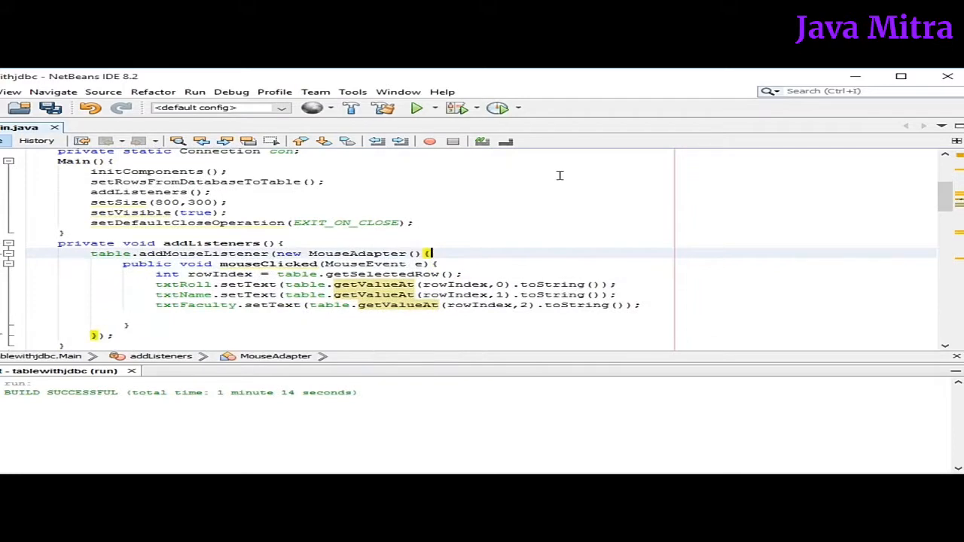
Run the project and click the first table row to confirm Roll, Name and Faculty fill in.
left_click(640, 304)
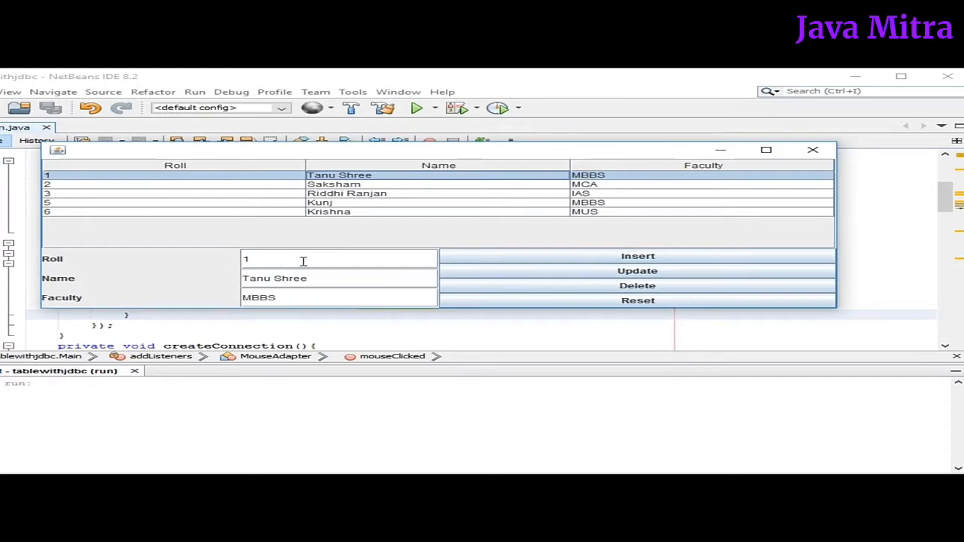
left_click(347, 193)
type("public voi")
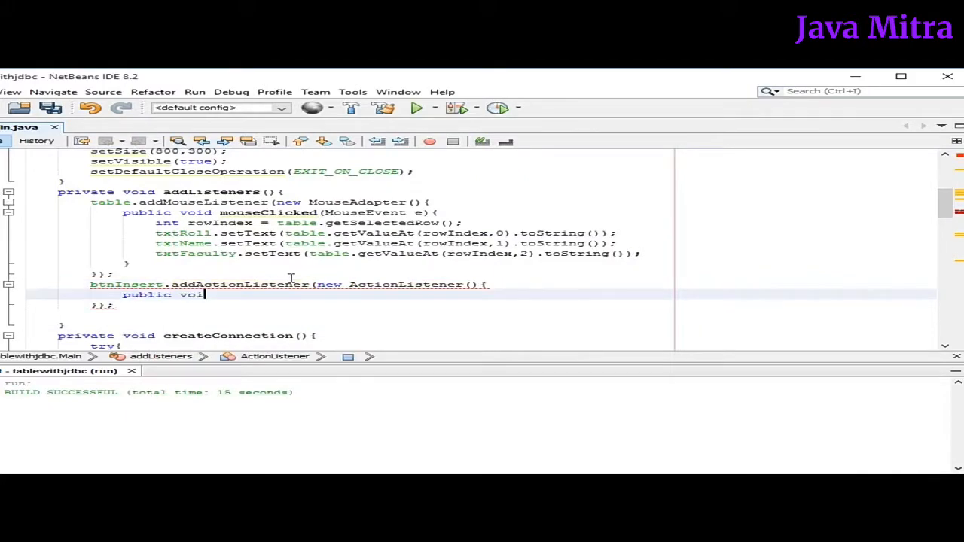
Add btnInsert.addActionListener with actionPerformed building dataArray from the three text fields.
type("d")
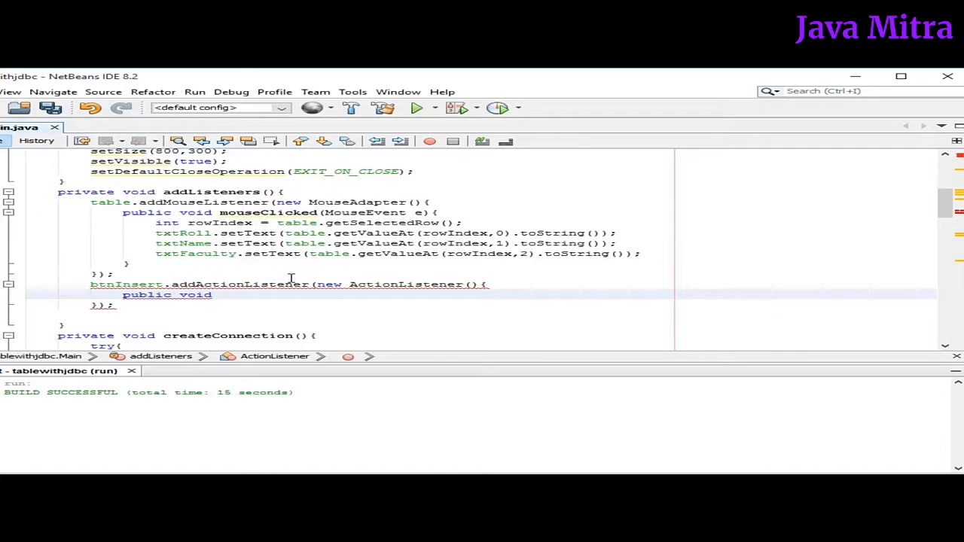
type("actionPerformed(ActionEvent ae){")
type("dataArray[2] = txtFaculty.getText();")
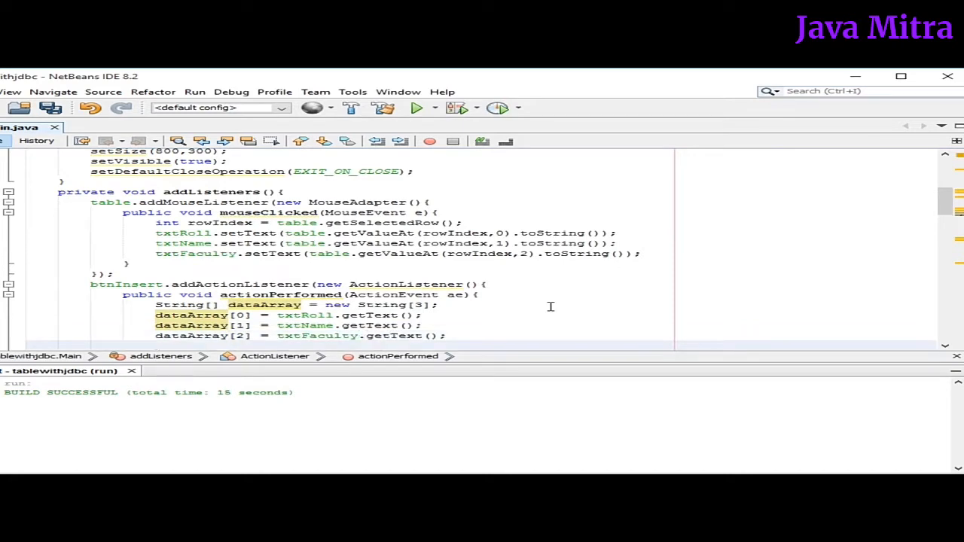
In the Insert handler, add if(insertData(dataArray)) dtm.addRow(...) to append the row on success.
scroll("down", 3)
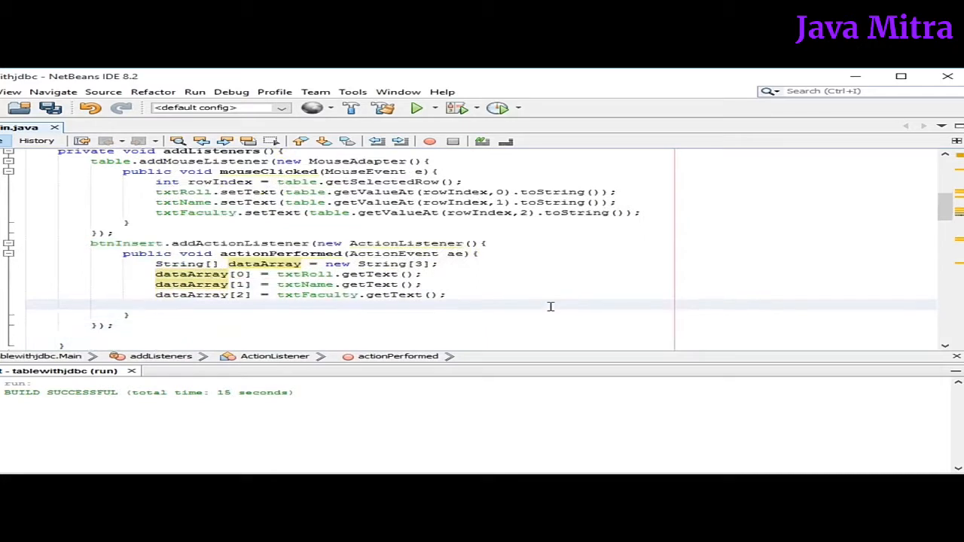
scroll("down", 3)
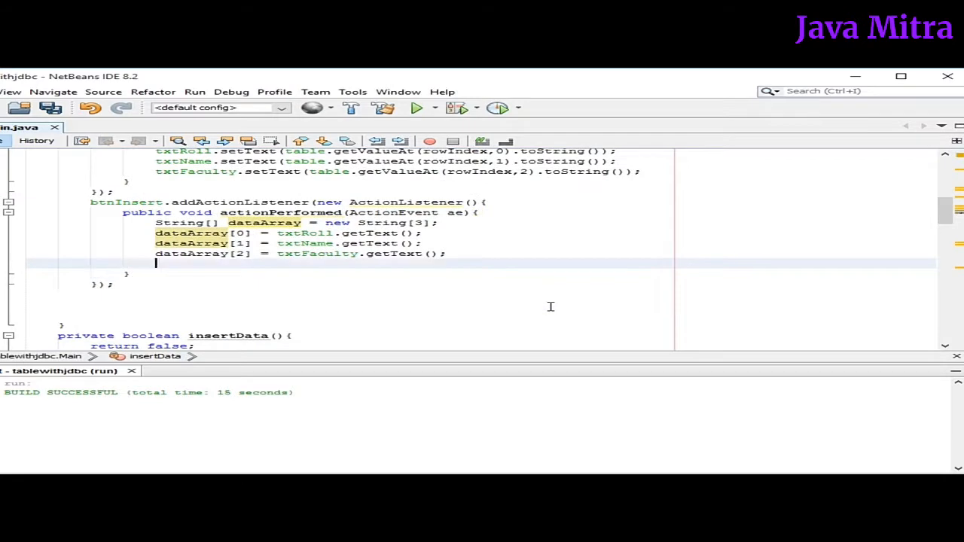
type("if(insertData)")
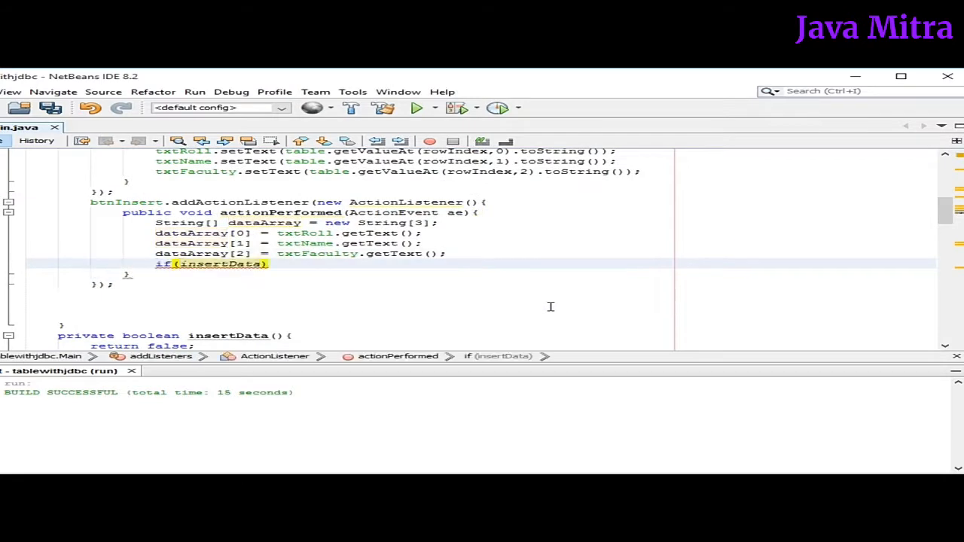
type("(dataArray)){dtm.addR")
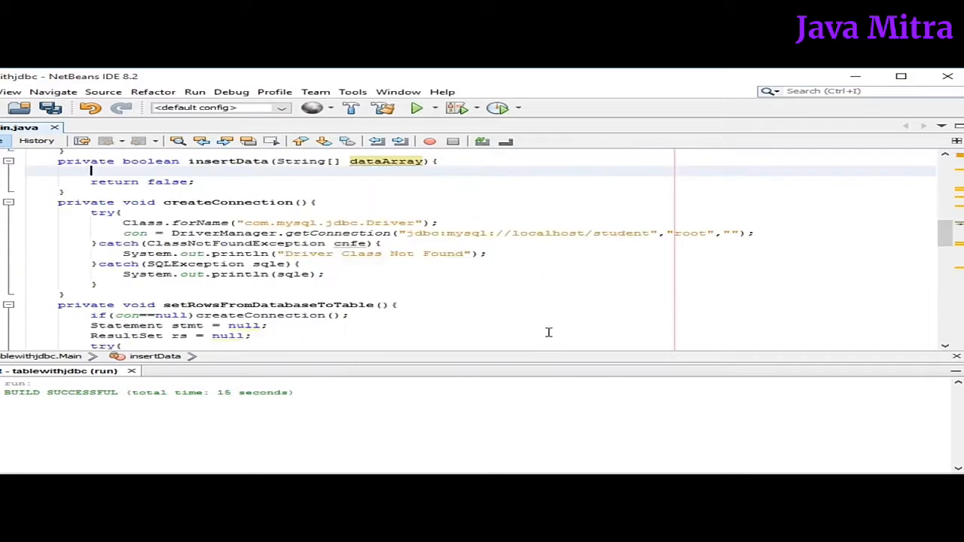
Wrap insertData in try/catch SQLException, ensure the connection, and create pstmt = con.prepareStatement(sql).
type("try{")
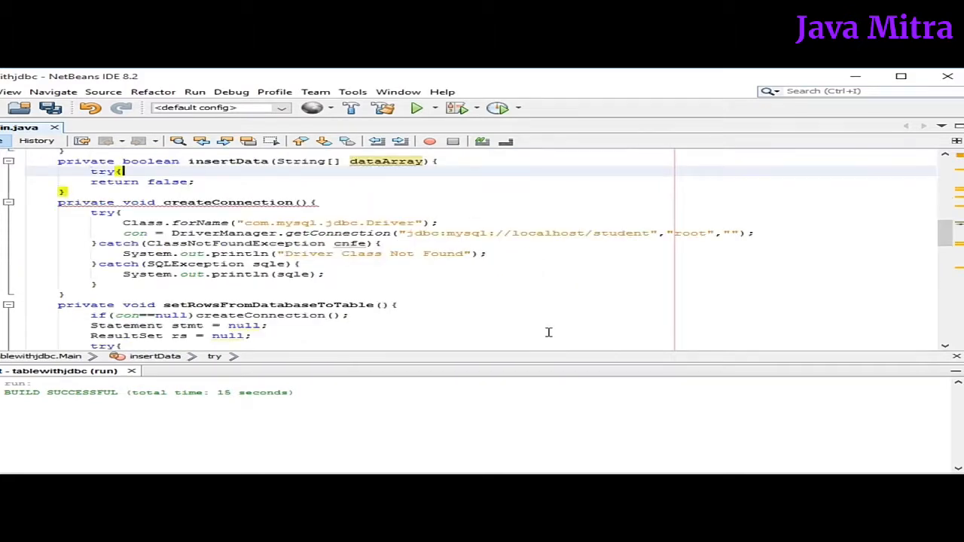
type("catch(SQLException sqle){")
type("System.out.println(sqle);")
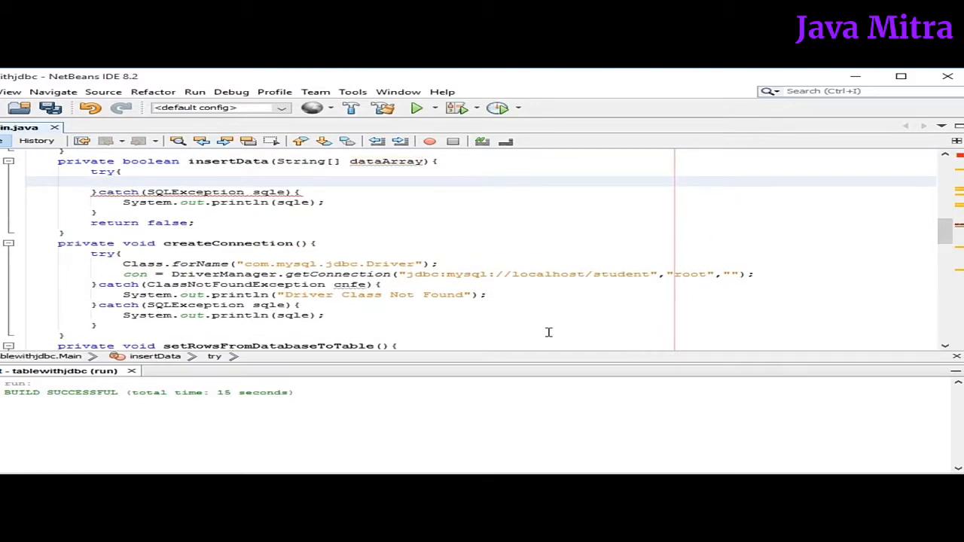
type("if(con==null)createConnection();")
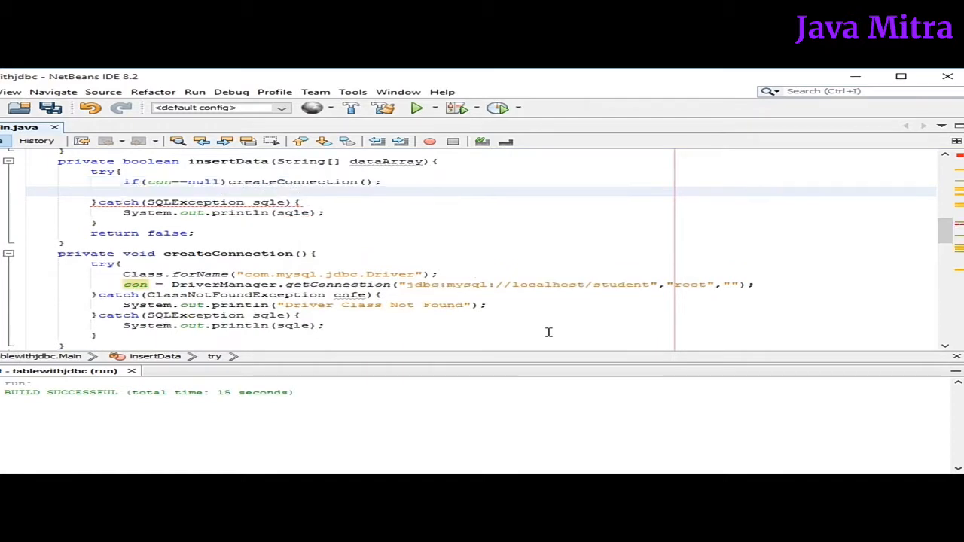
type("PreparedStatement s")
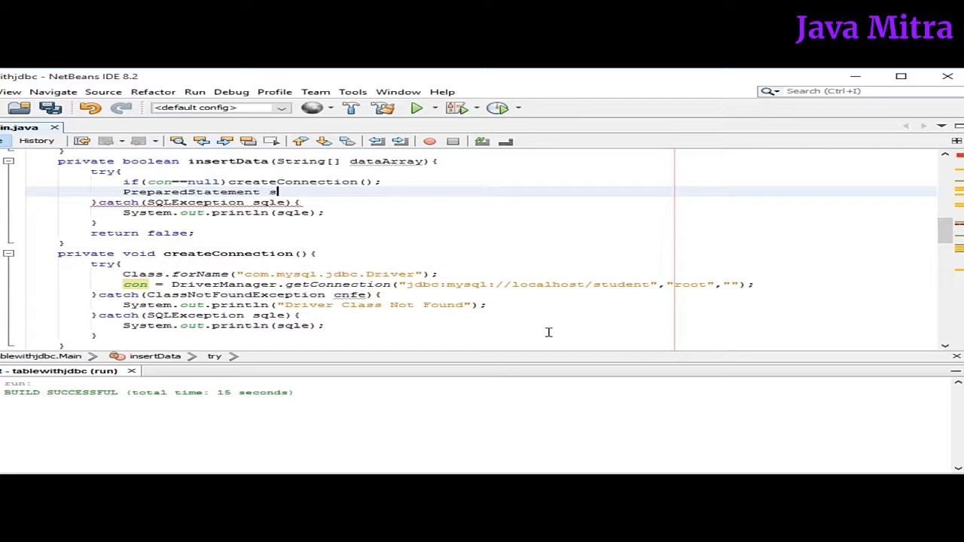
type("pstmt= con.prepareStatement(sql)")
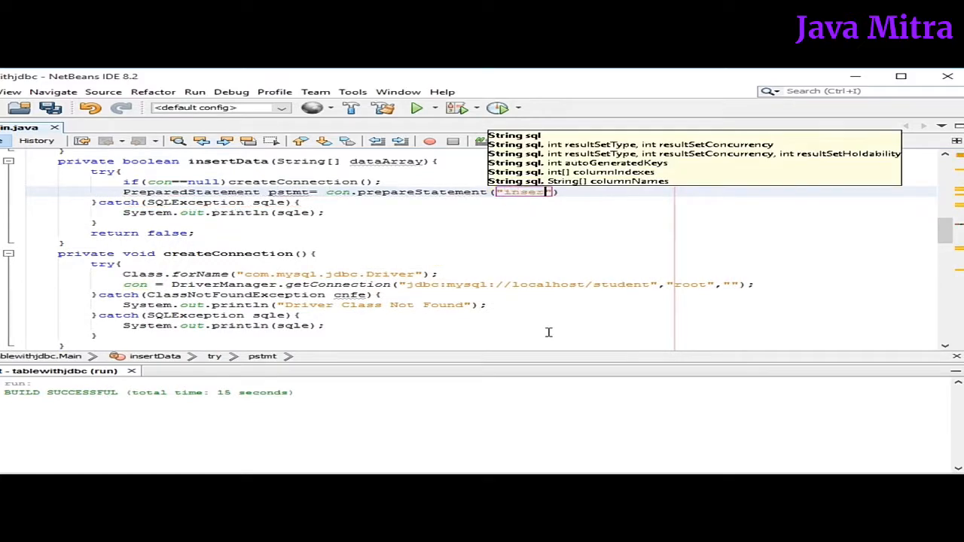
Write the SQL: insert into studentdb (roll, name, faculty) values (?,?,?).
type("into")
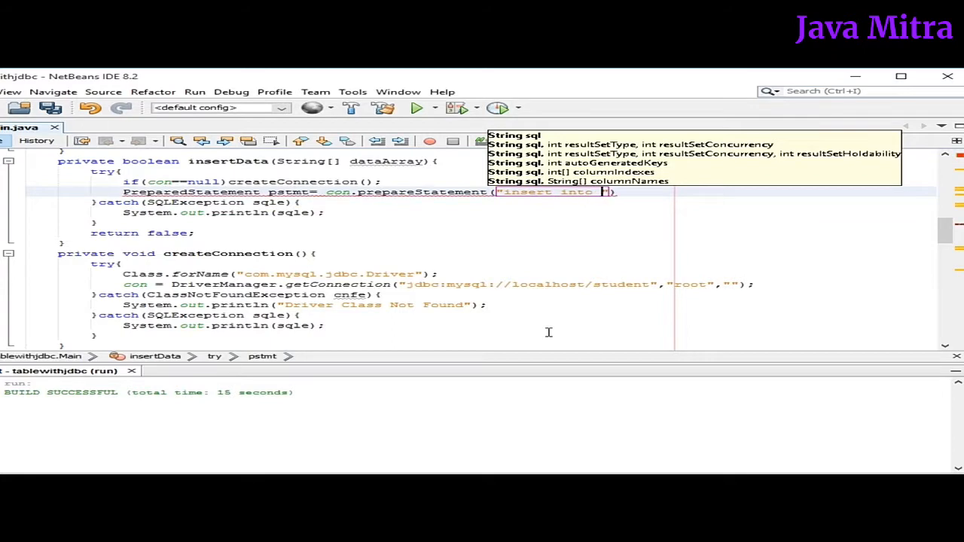
type("studentdb")
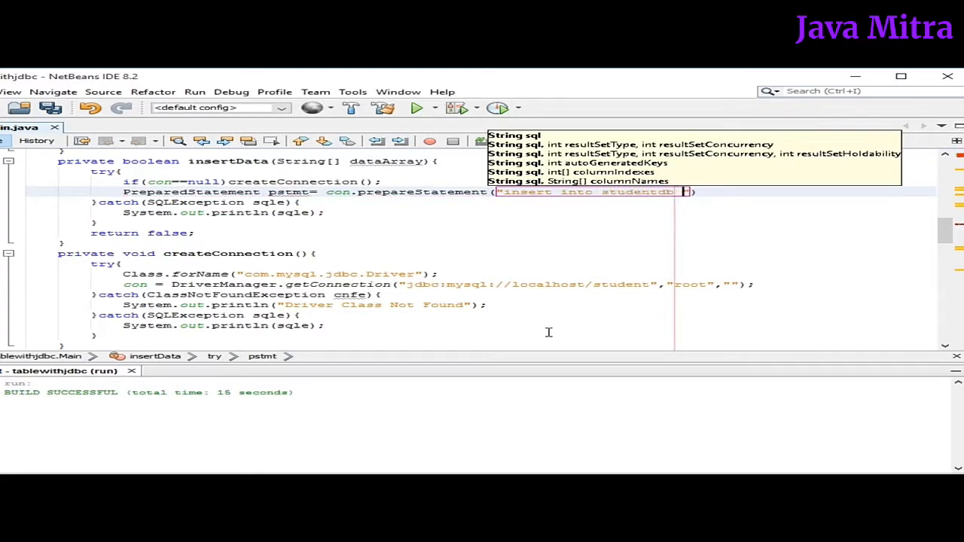
type("(roll")
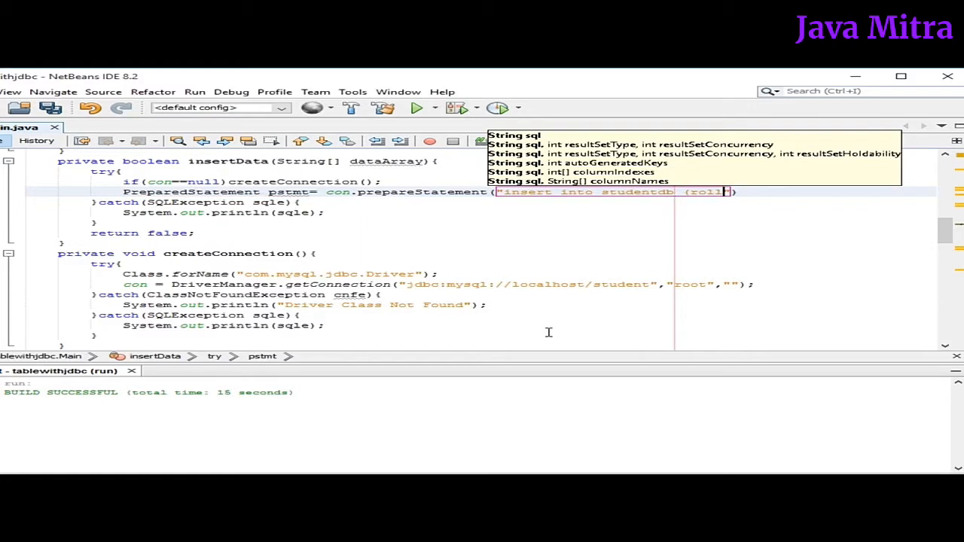
type(", name, faculty) values")
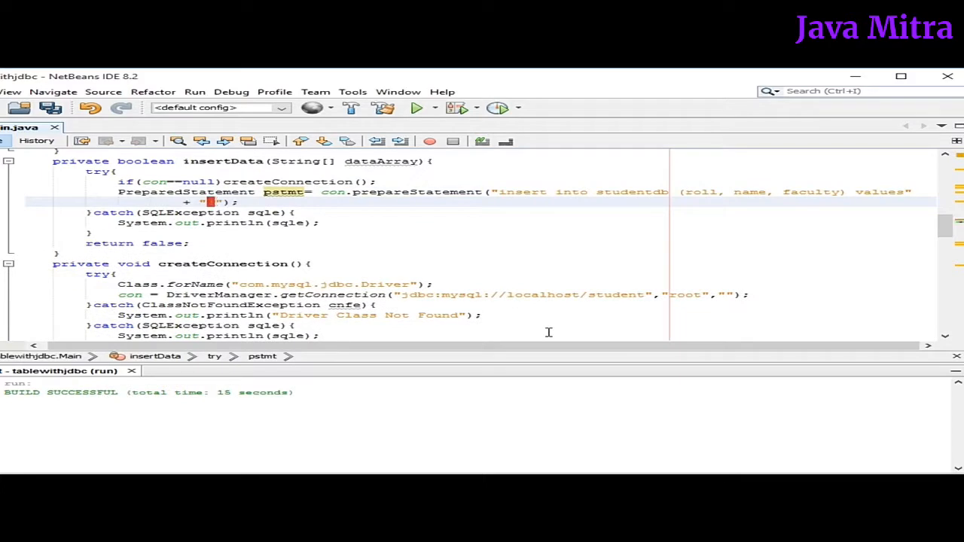
type("?,?,?")
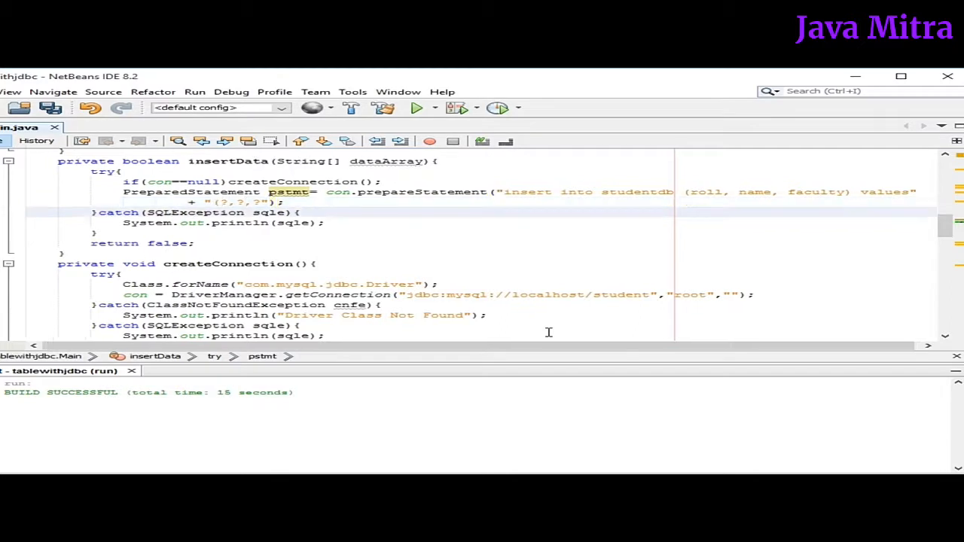
Bind roll, name and faculty from dataArray on pstmt and run int i = pstmt.executeUpdate().
type("pstmt.setInt(1,Integer.parseInt(dataArray[0]));")
type("pstt.setString(2,")
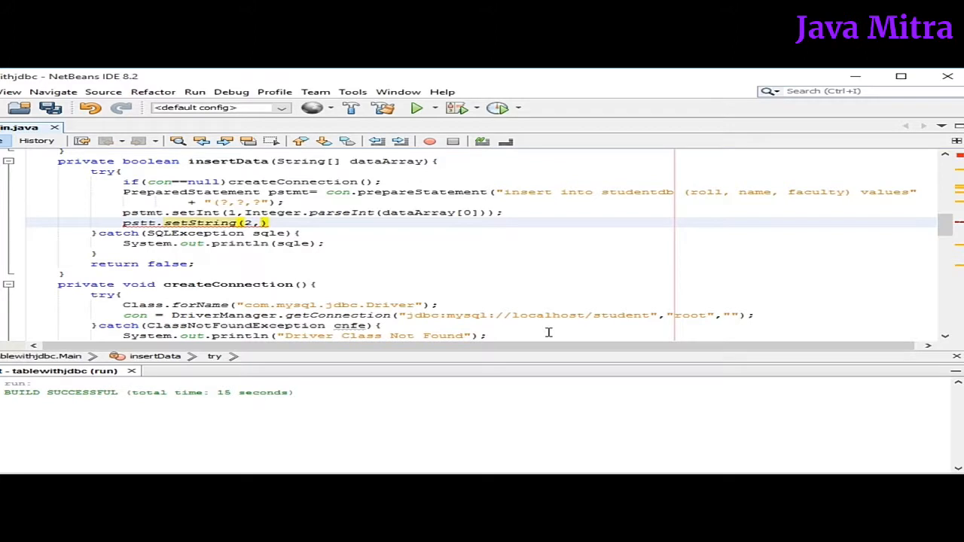
type(",dataArray[1]);")
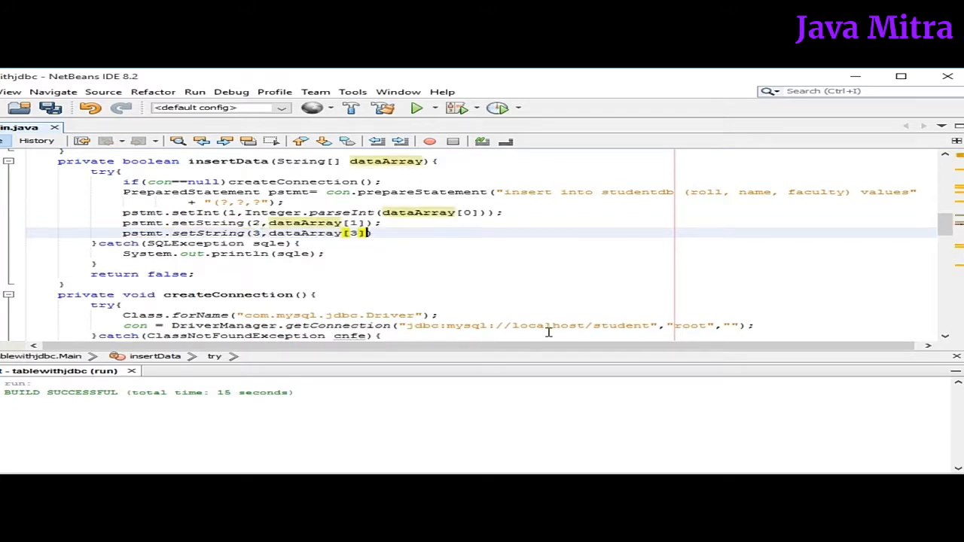
key("enter")
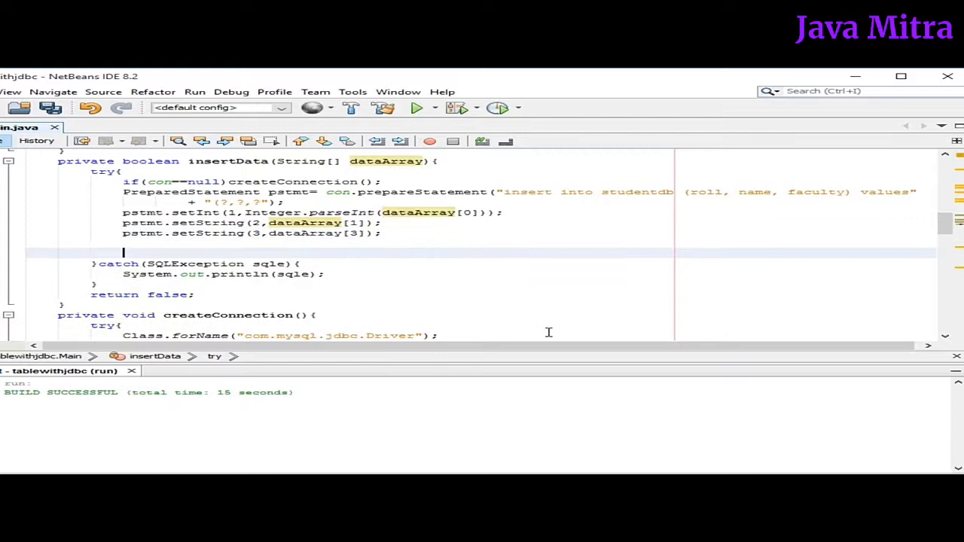
type("int i = pstmt.executeUpdate();")
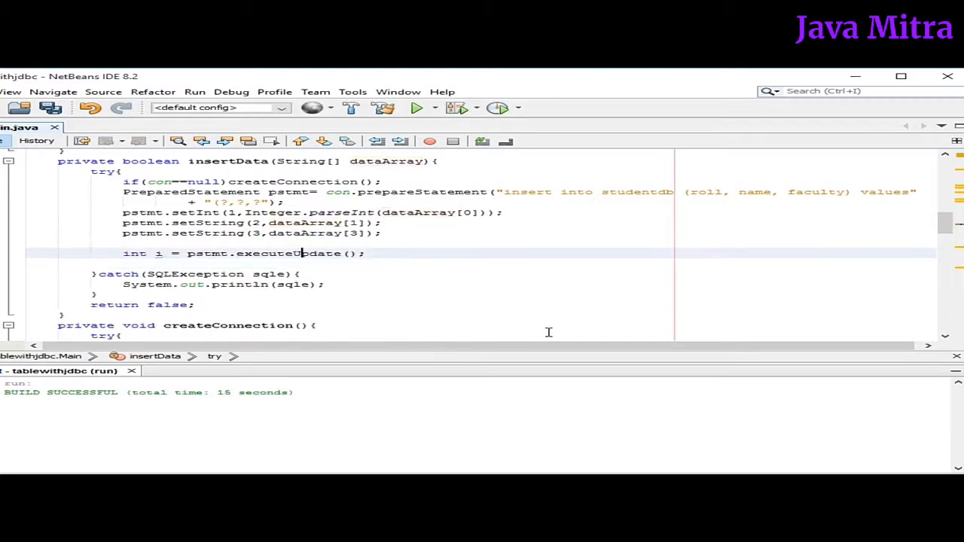
Return true from insertData when i==1, i.e. exactly one row was inserted.
double_click(289, 253)
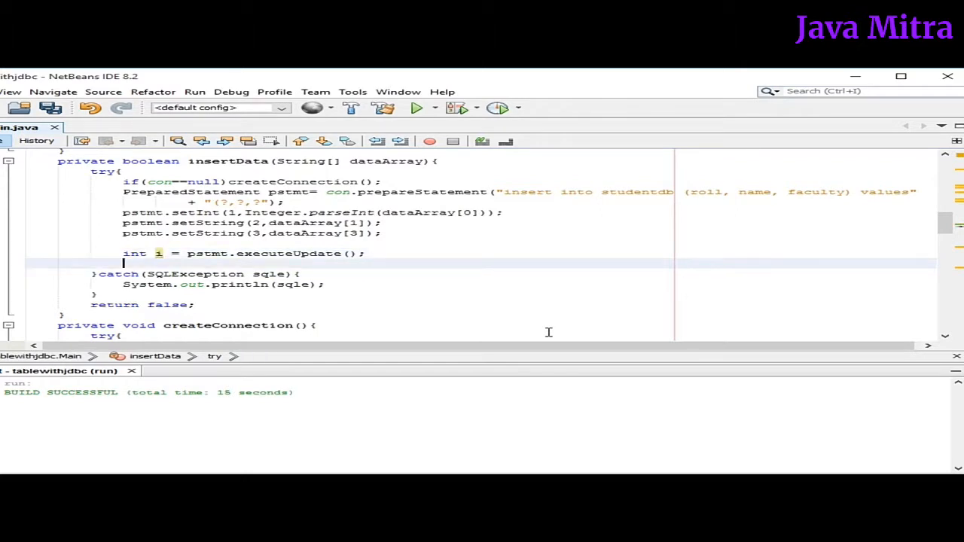
type("if(")
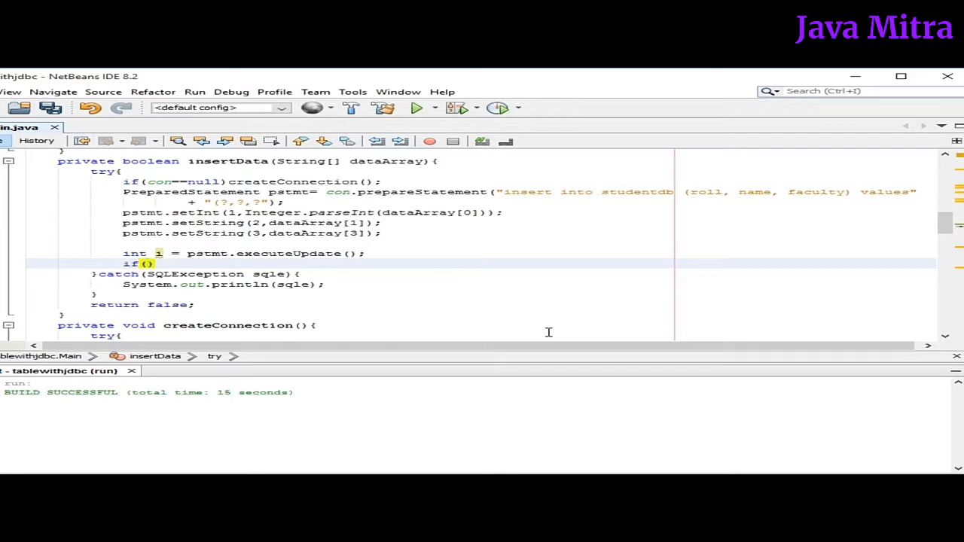
type("i==1")
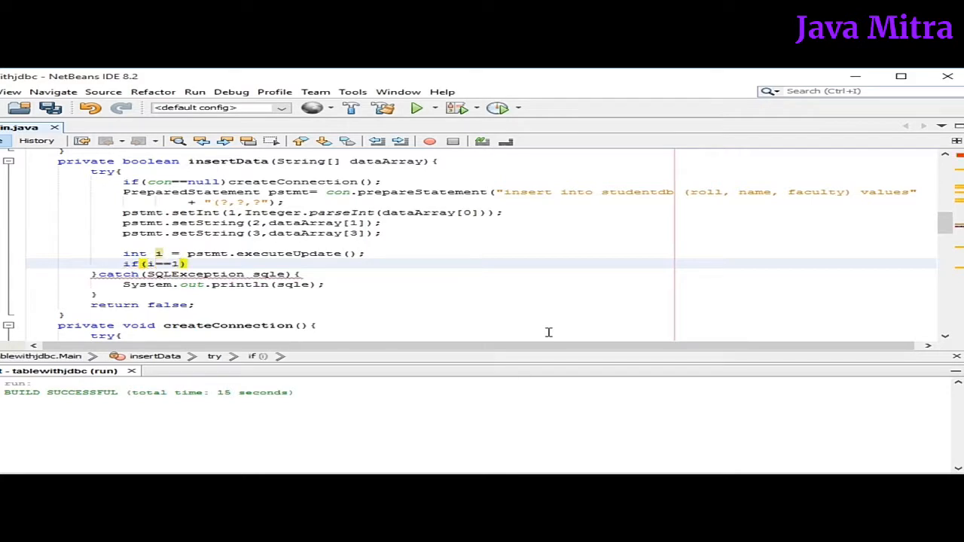
type("return t")
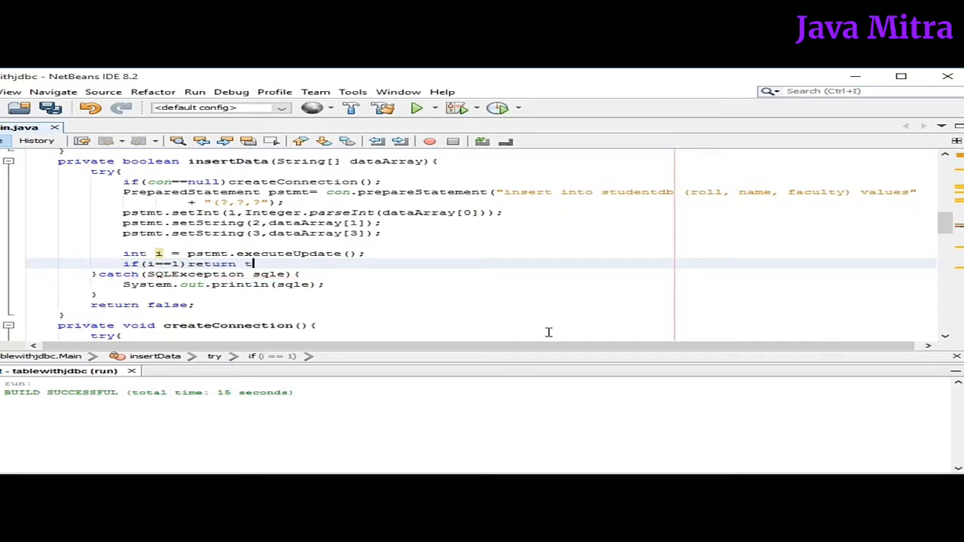
type("rue;")
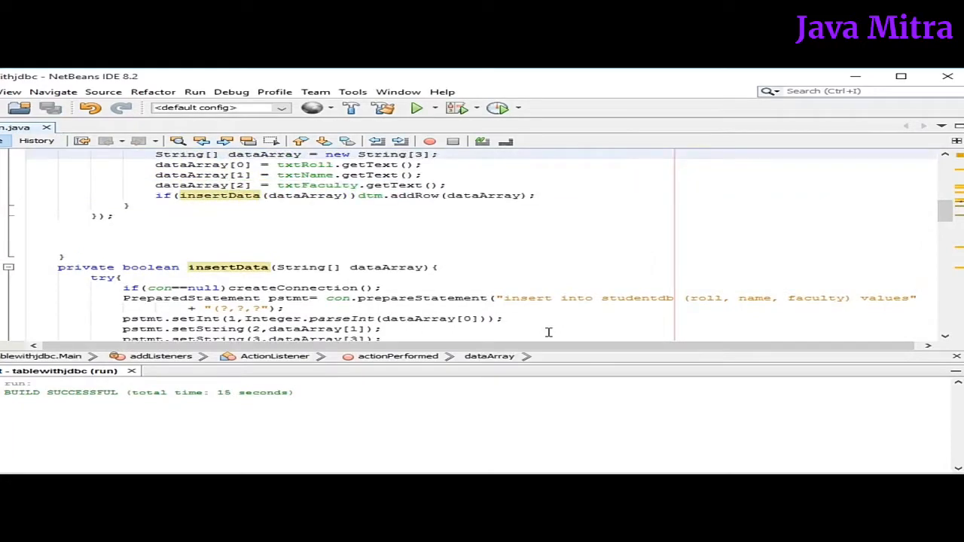
Run the app, insert roll 4, Kanha, Music, hit an ArrayIndexOutOfBoundsException, and close the window.
left_click(416, 107)
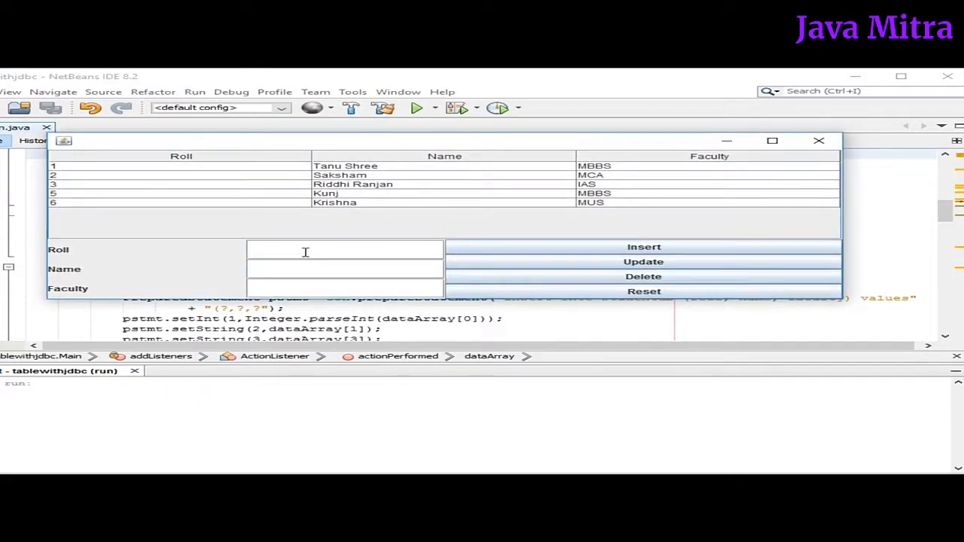
type("4")
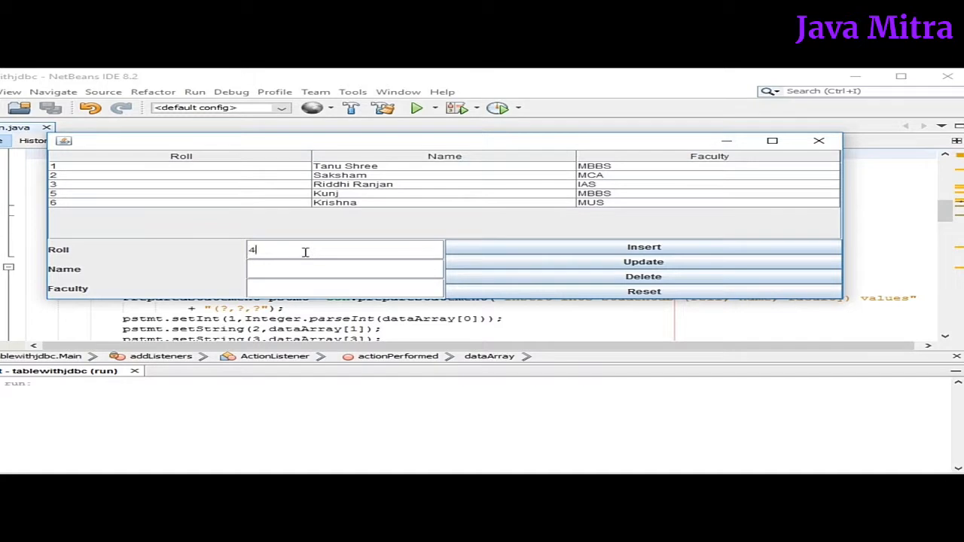
type("Kanha")
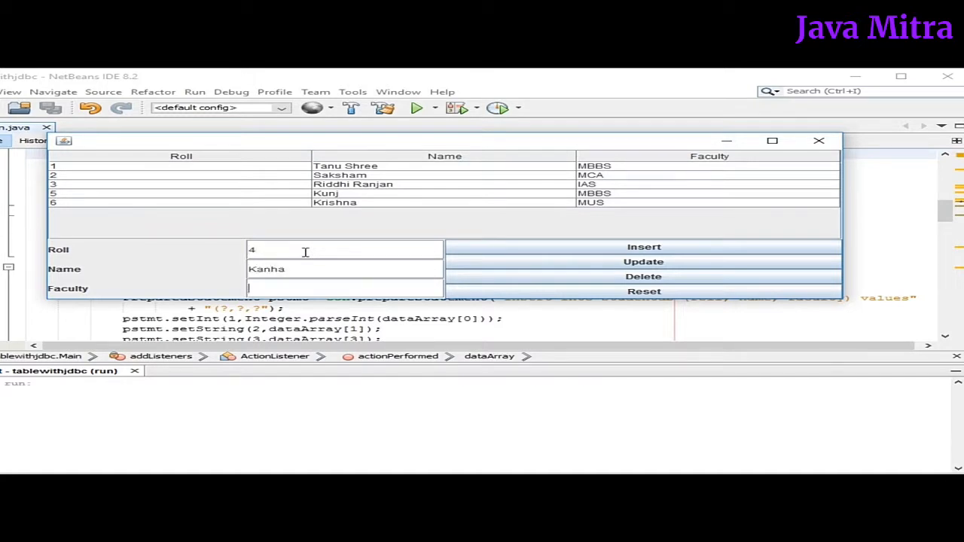
type("Music")
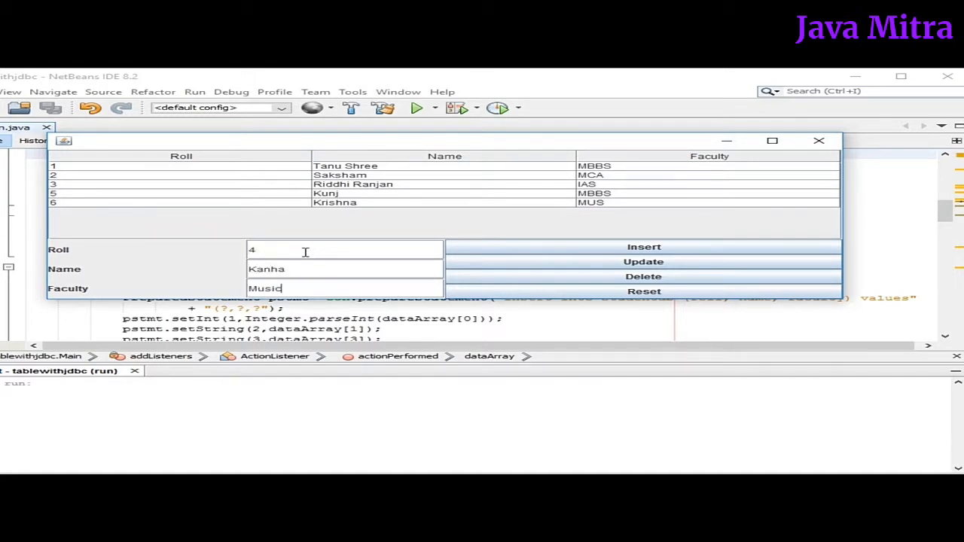
left_click(643, 247)
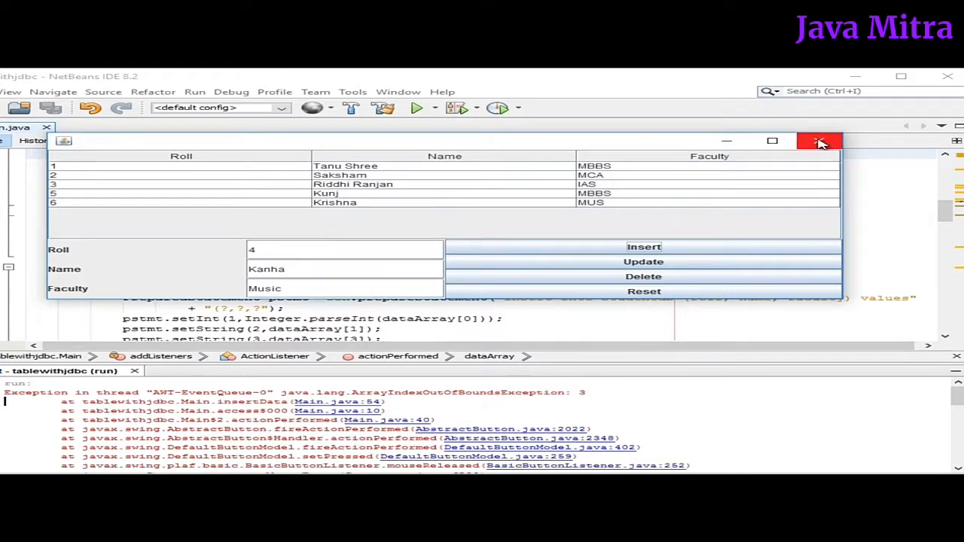
left_click(820, 141)
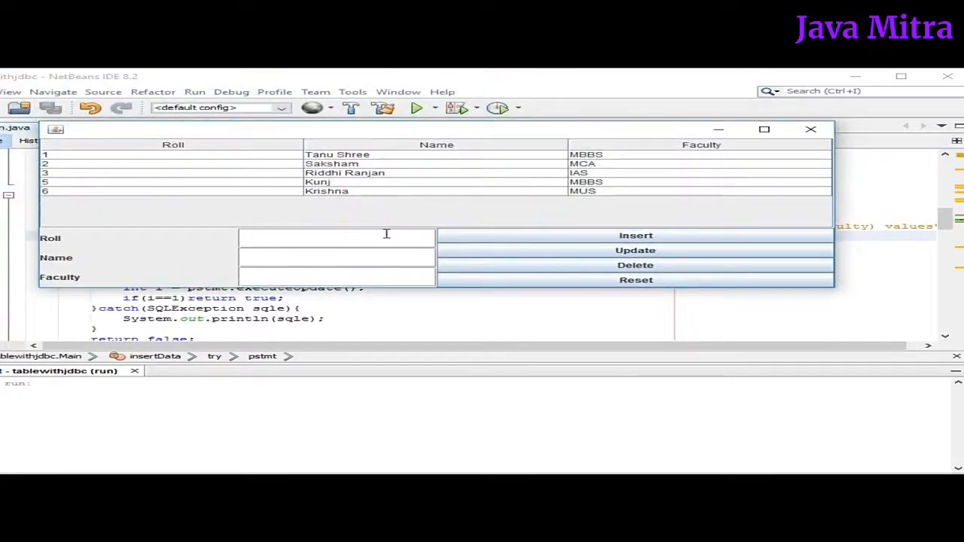
Insert roll 4, Kanha, Music successfully, adding a sixth row to the table and database.
type("4")
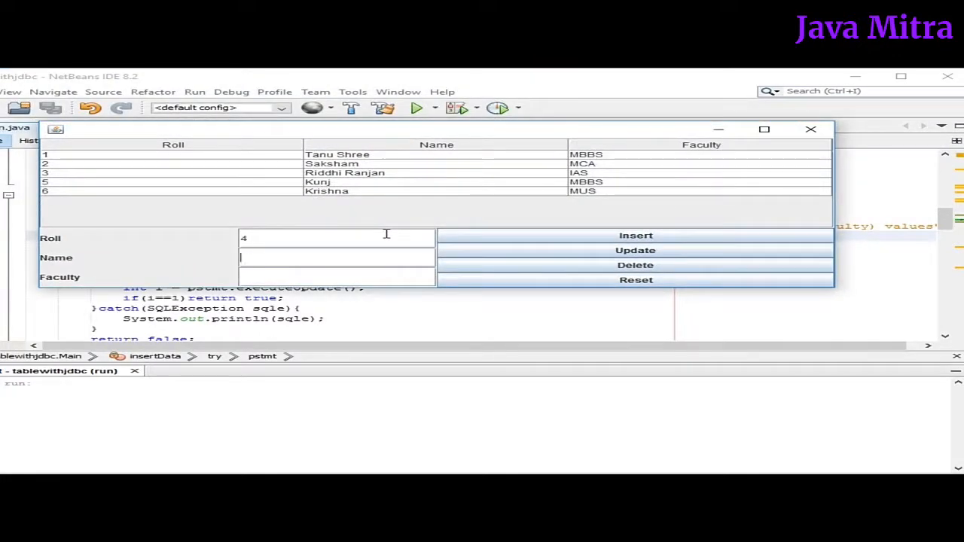
type("Music")
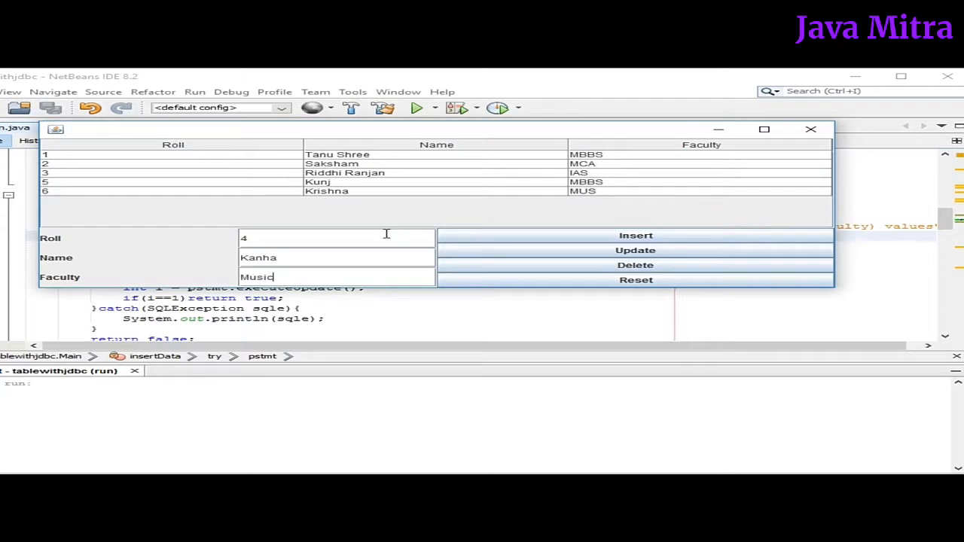
left_click(635, 235)
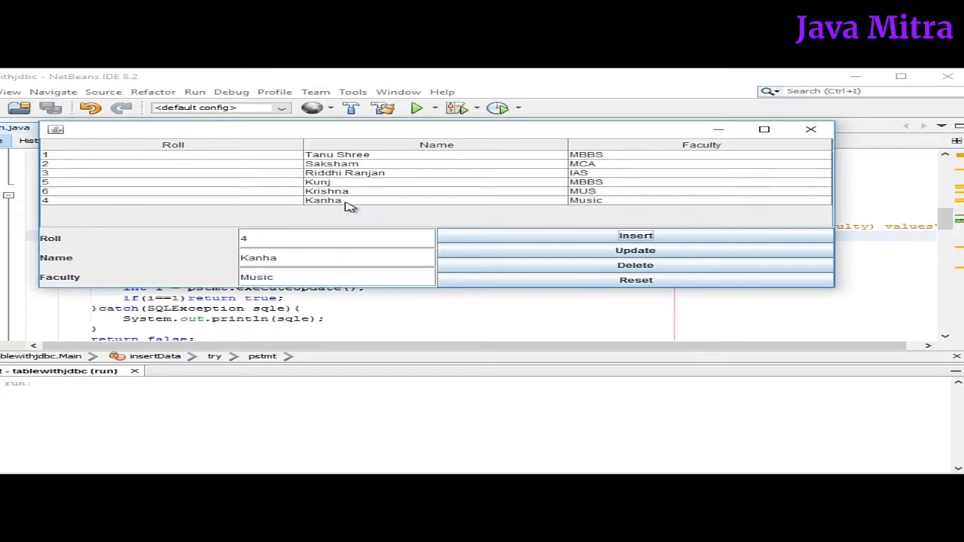
mouse_move(473, 205)
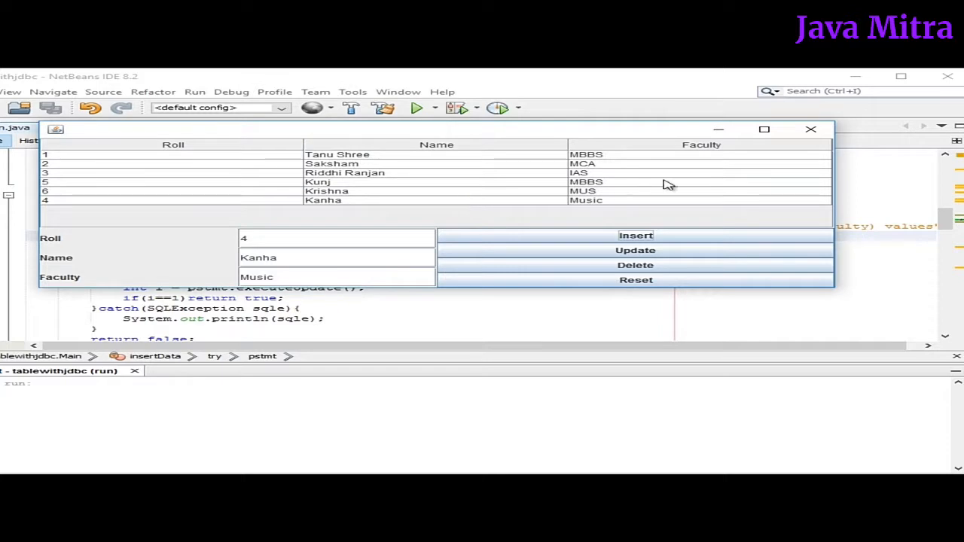
mouse_move(389, 208)
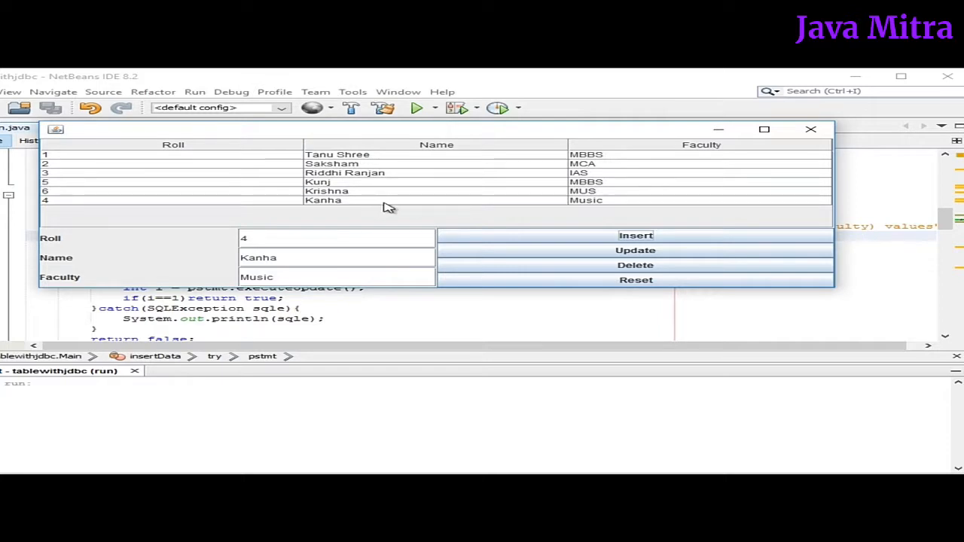
mouse_move(212, 211)
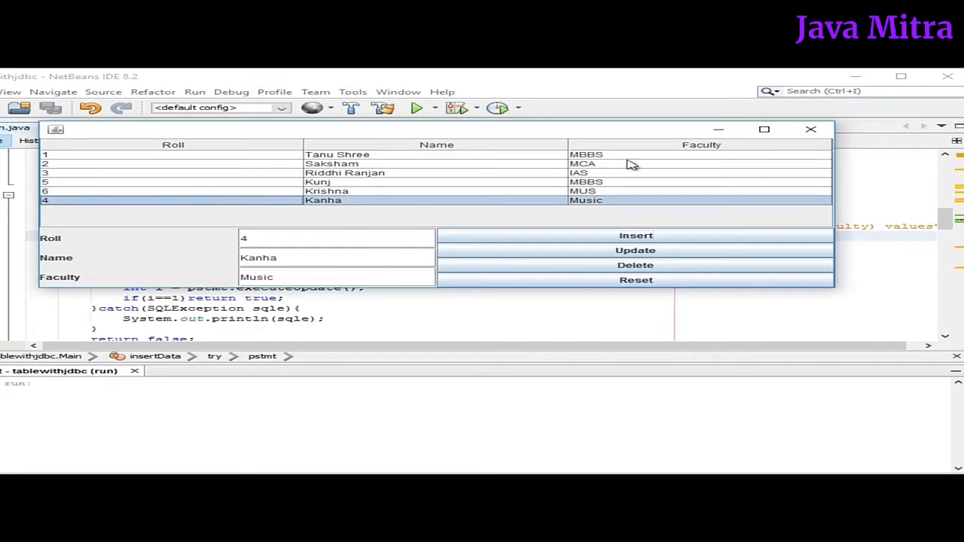
Close and relaunch the app to confirm Kanha persists, then select the Krishna row to fill the fields.
left_click(810, 130)
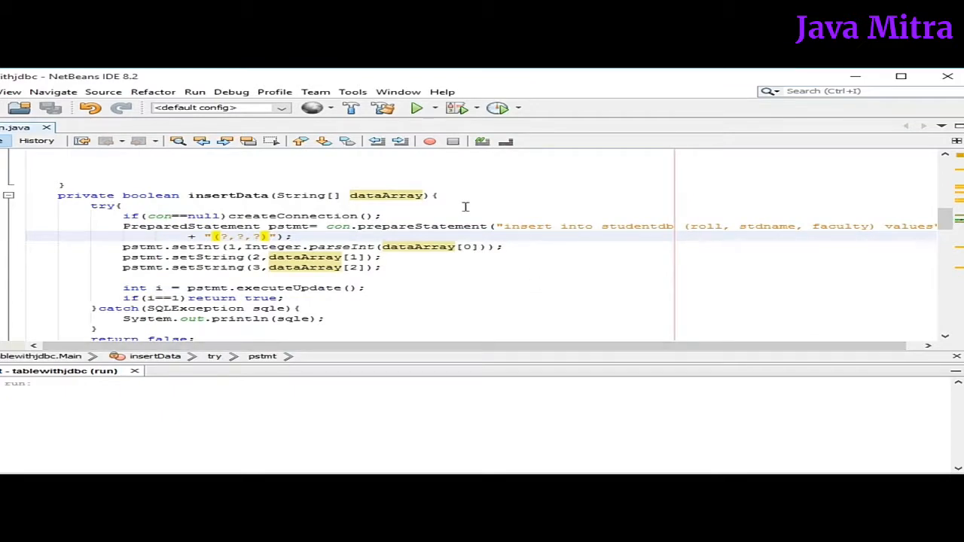
left_click(415, 107)
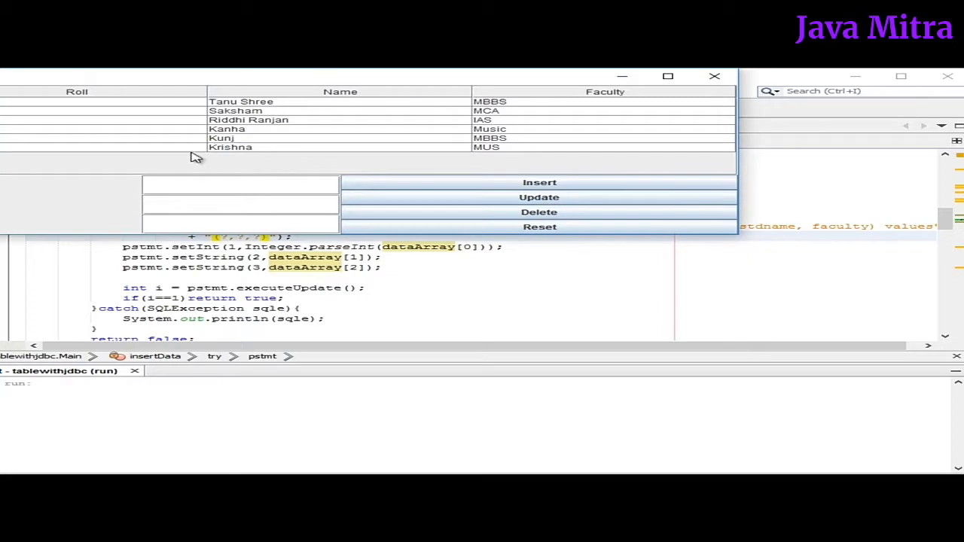
left_click(229, 148)
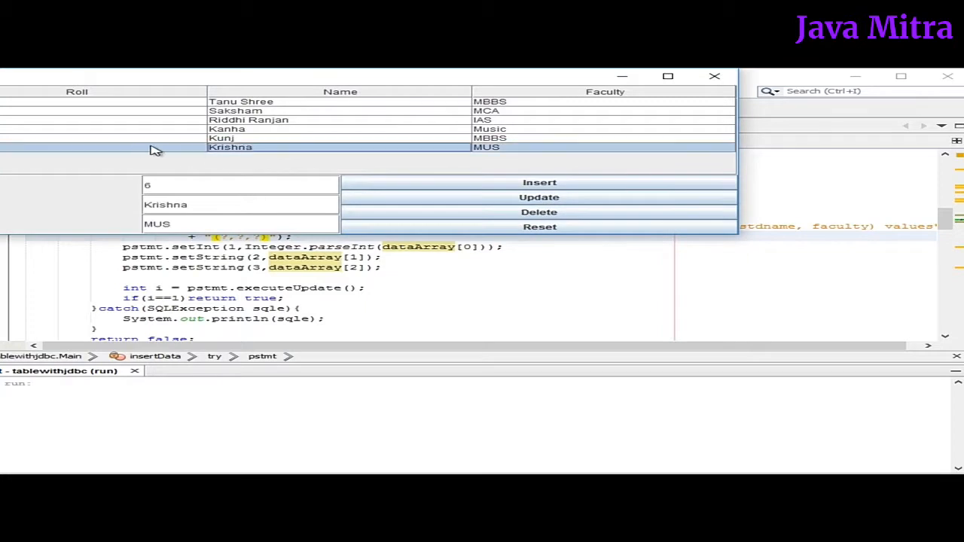
mouse_move(489, 82)
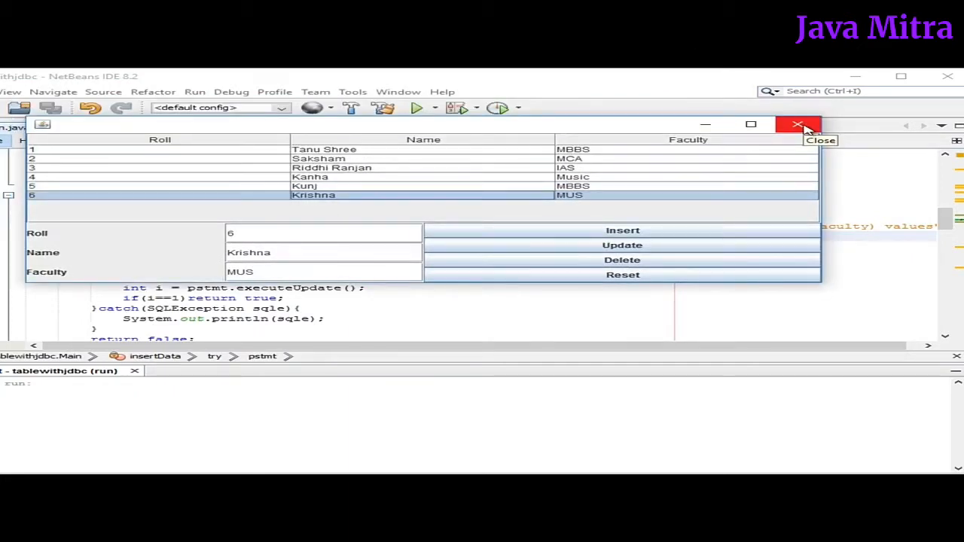
Close the app and add btnDelete.addActionListener reading int rowId = table.getSelectedRow().
left_click(796, 123)
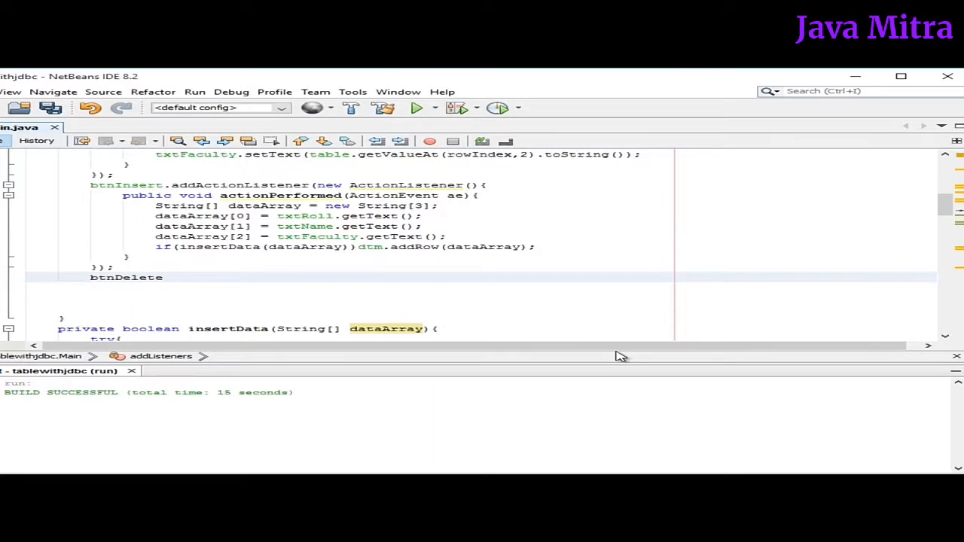
type(".addActionListener(new ActionListener(){")
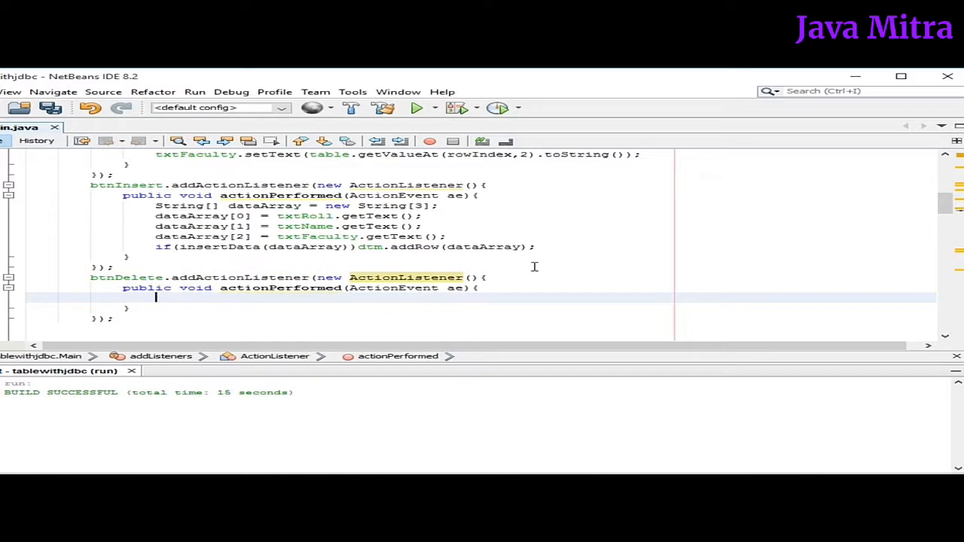
type("int rowId = table.getSelectedRow();")
type("if(")
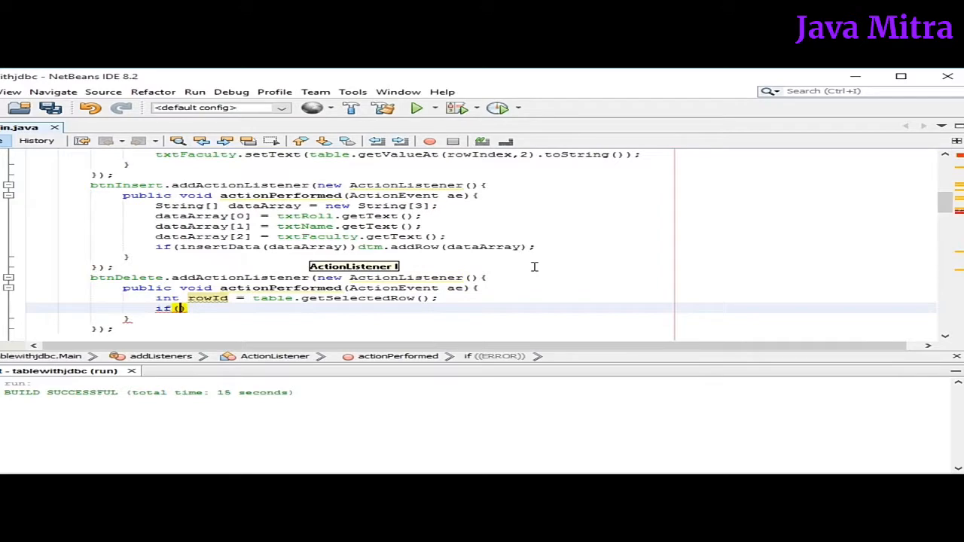
If deleteRowById(Integer.parseInt(txtRoll.getText())) succeeds, call dtm.removeRow(rowId).
type("delete")
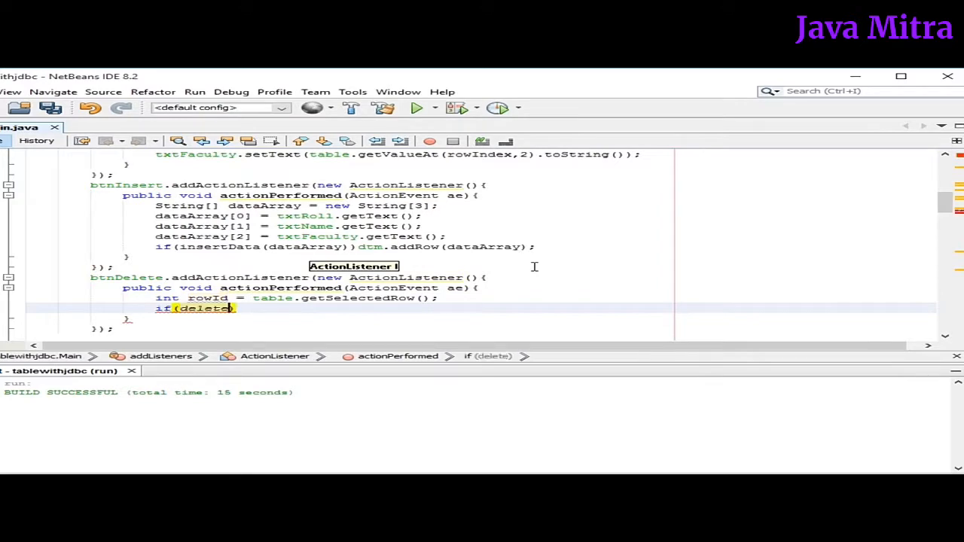
type("R")
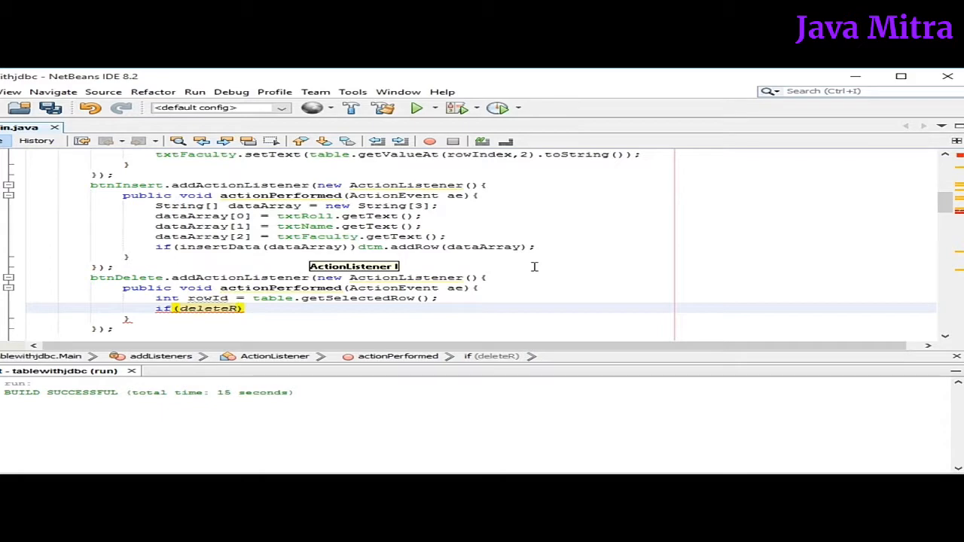
type("owById(Integer.parseInt(t")
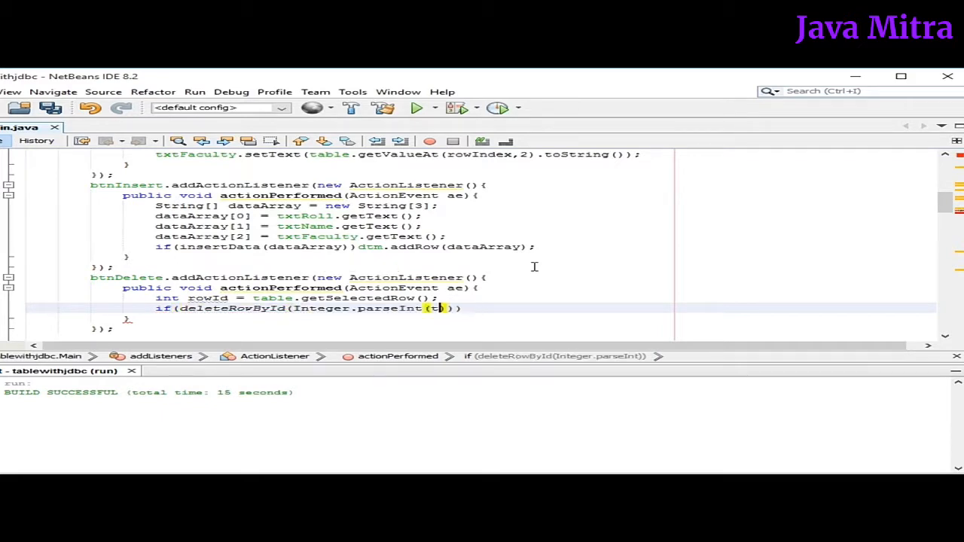
type("dtm.removeRow(rowId);")
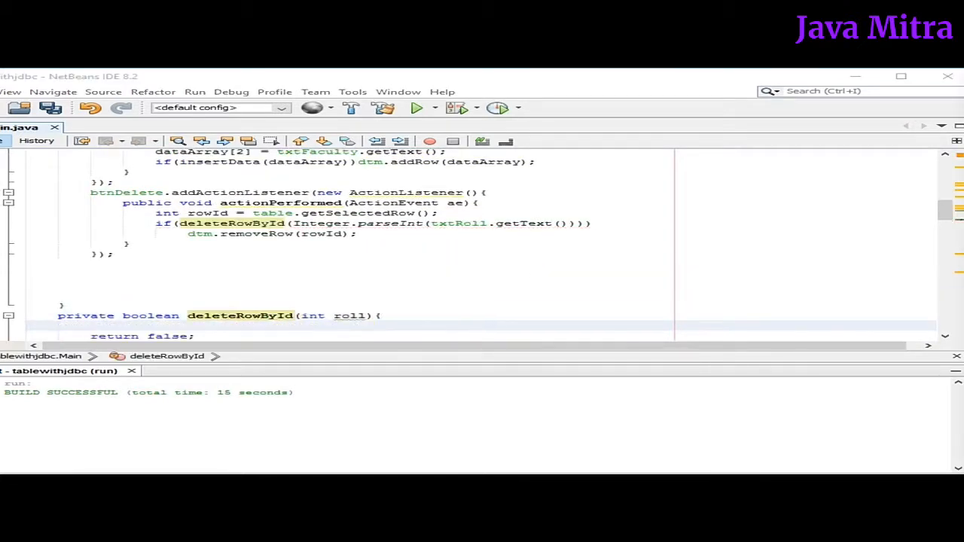
Make deleteRowById run DELETE from studentdb by roll, returning true when i==1, and run.
scroll("down", 3)
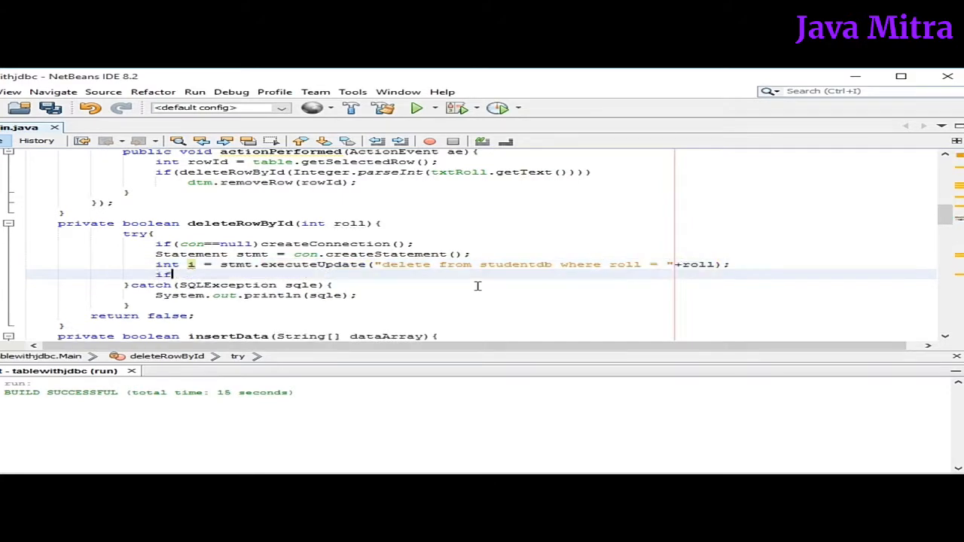
type("(i==1)")
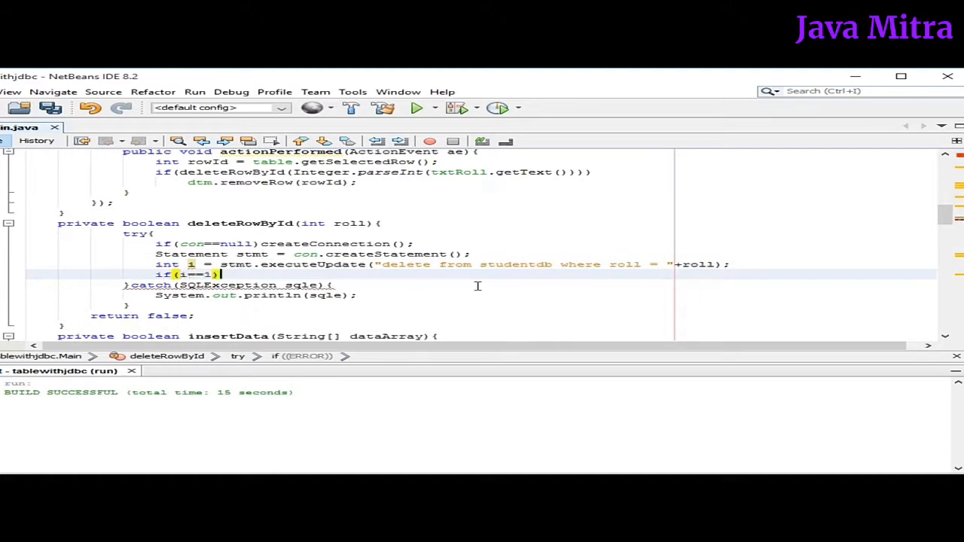
type("return true;")
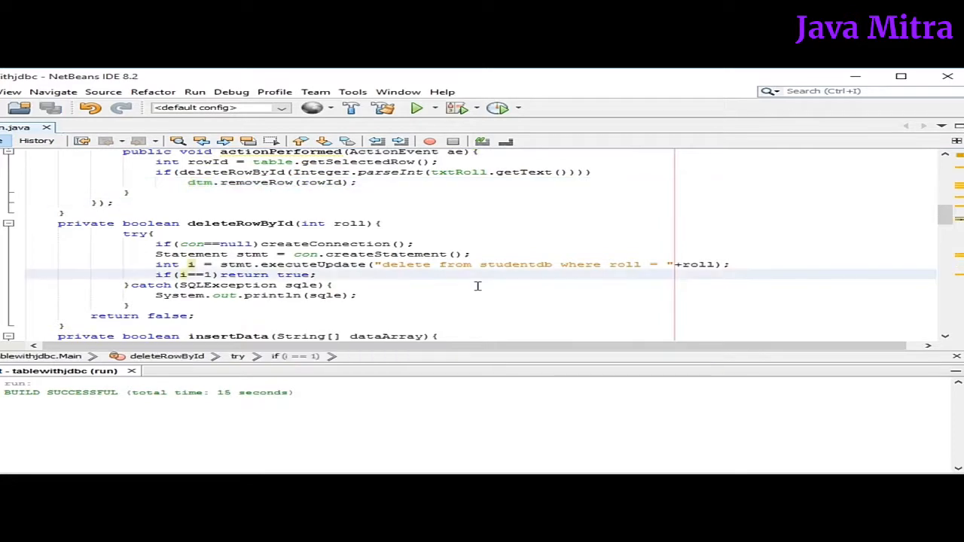
left_click(416, 107)
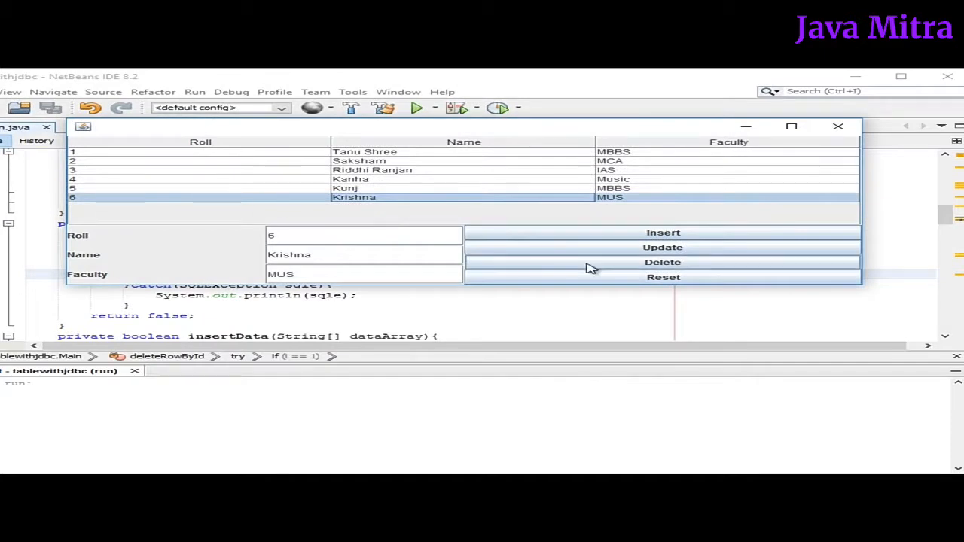
Delete Krishna's record (roll 6) and close the running table window.
left_click(663, 262)
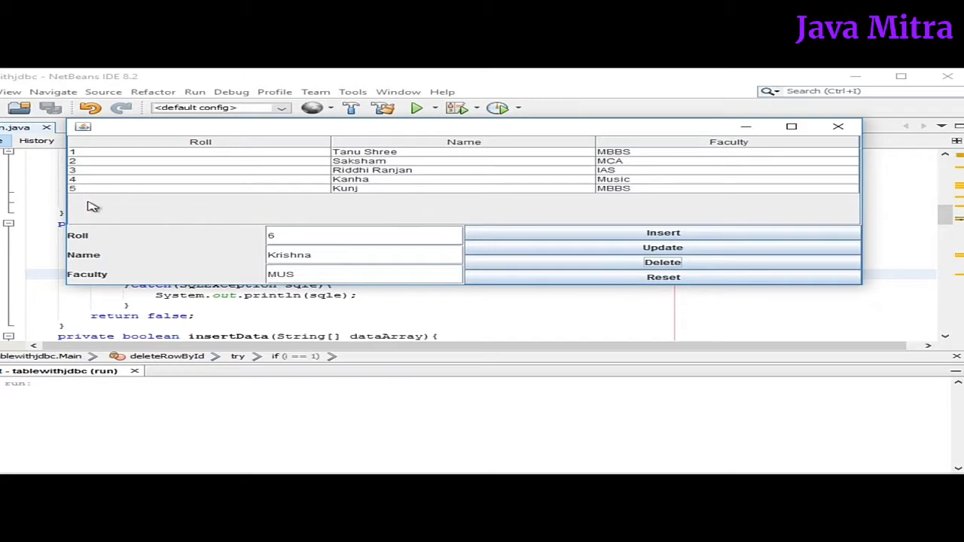
mouse_move(217, 199)
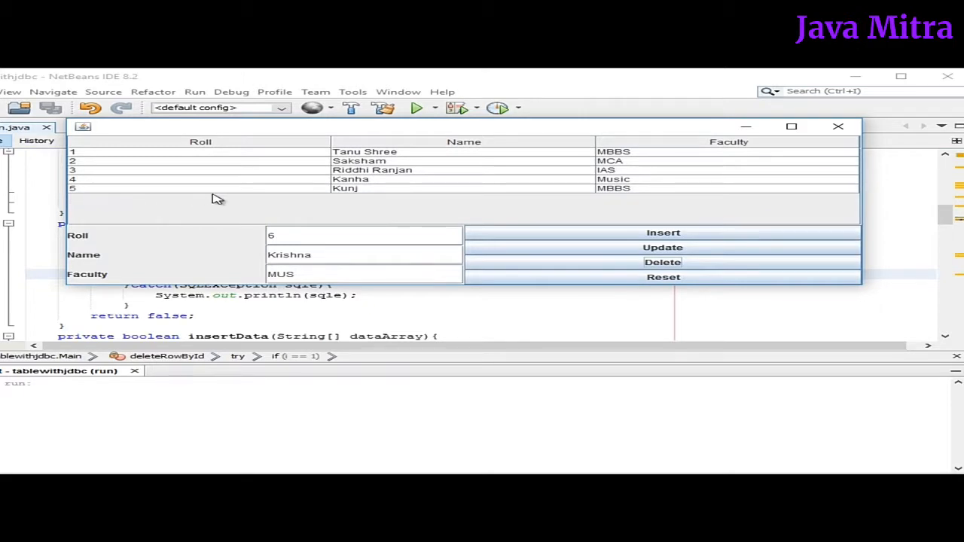
mouse_move(838, 127)
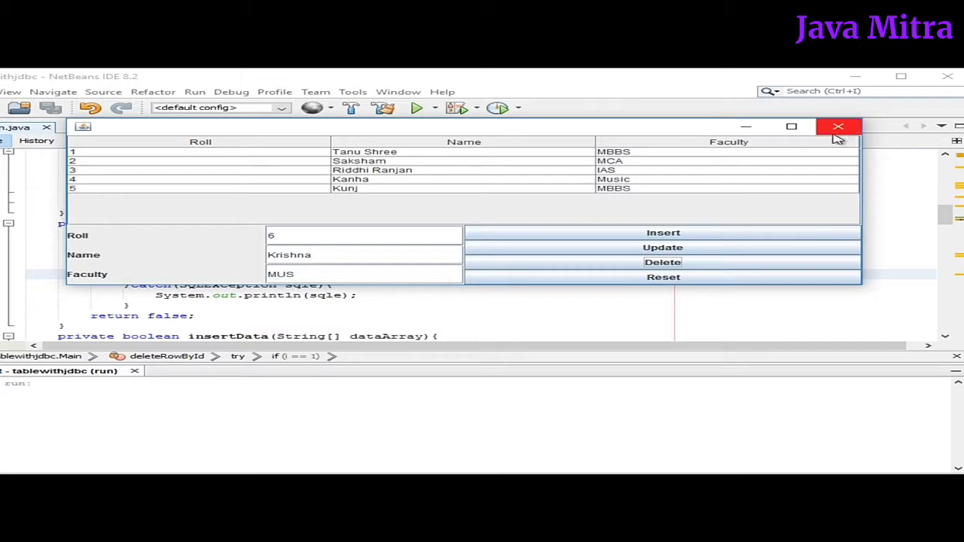
mouse_move(838, 127)
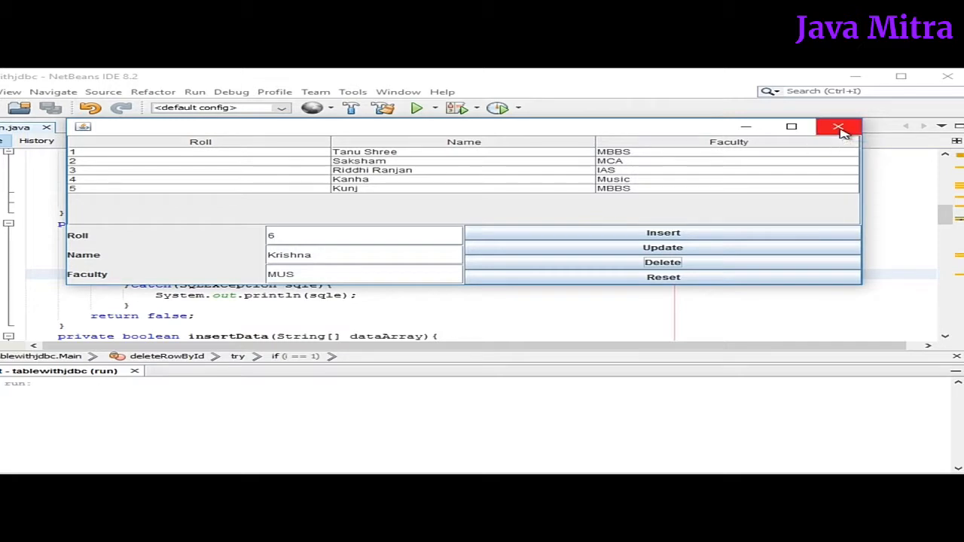
left_click(837, 126)
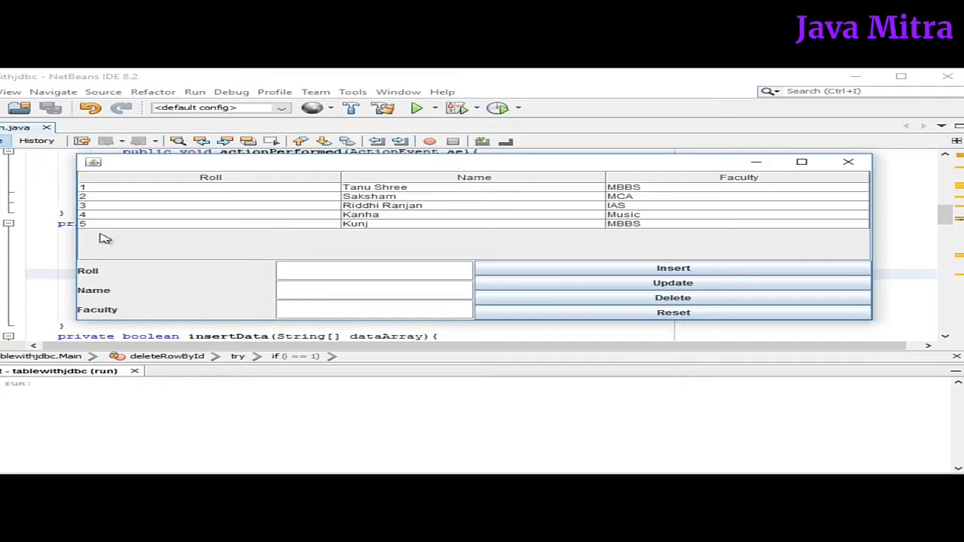
mouse_move(255, 241)
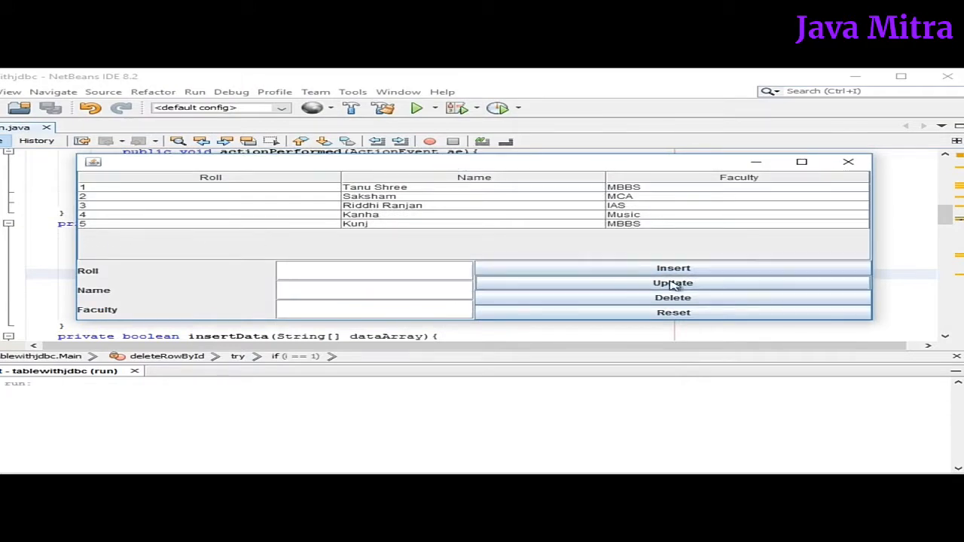
left_click(850, 161)
type("btnUpdate.addActionListener(new ActionListener() {")
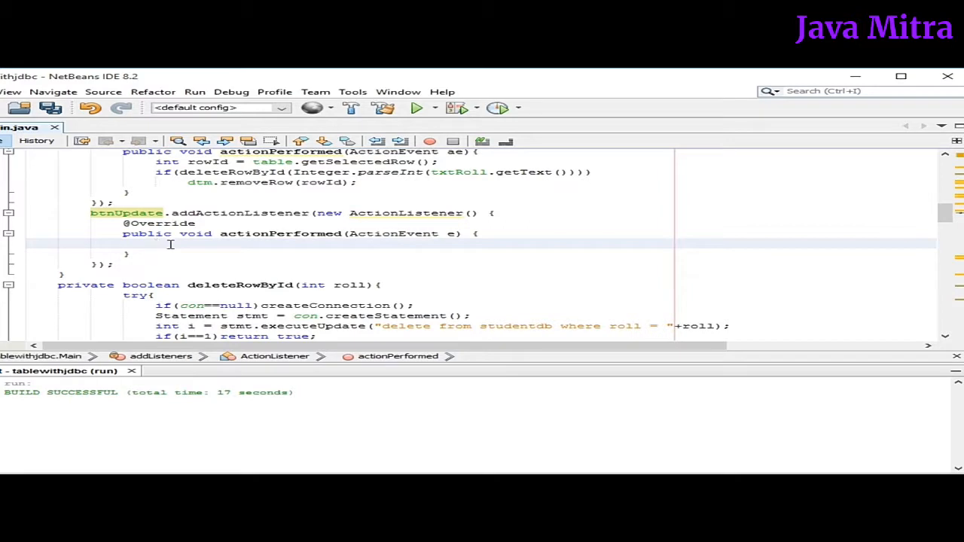
Add a btnReset action listener that clears txtRoll, txtName and txtFaculty.
left_click(156, 244)
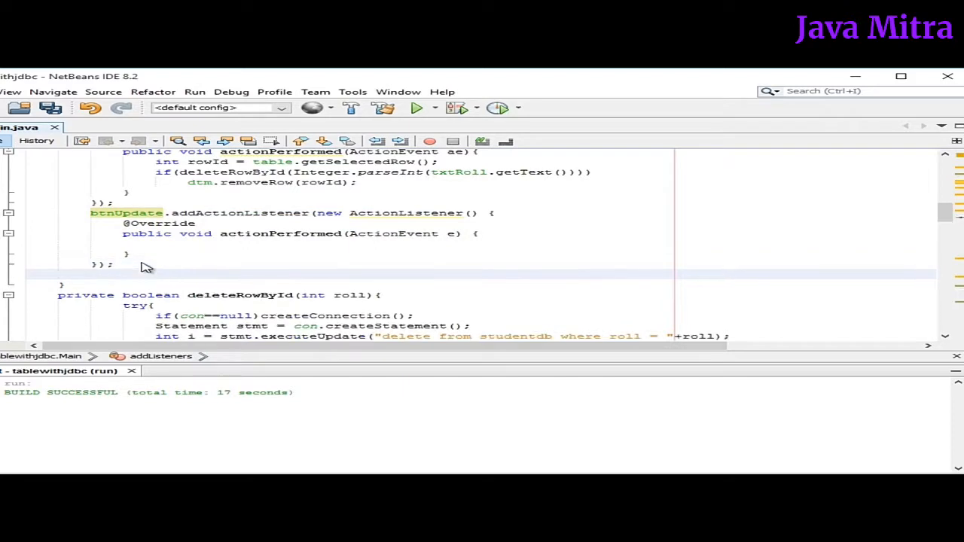
type("btnReset")
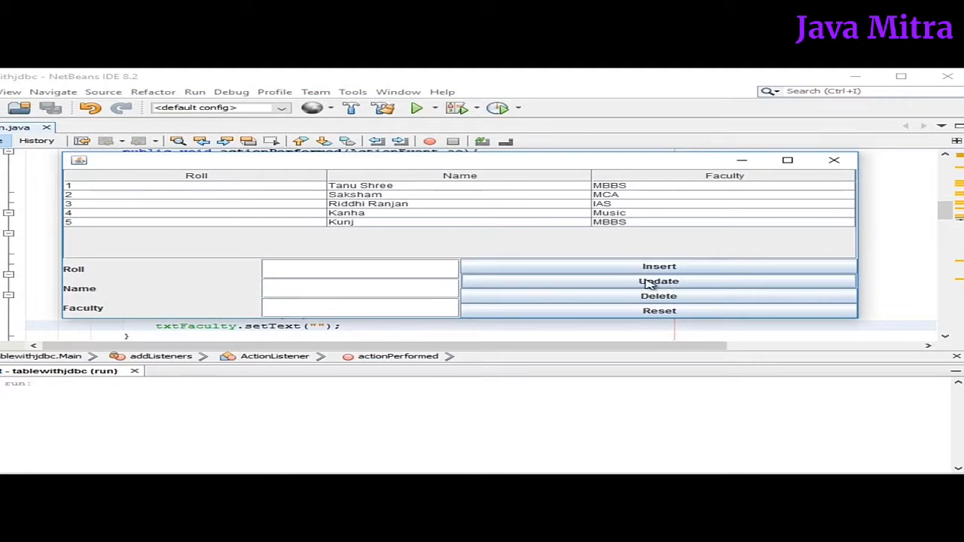
mouse_move(631, 285)
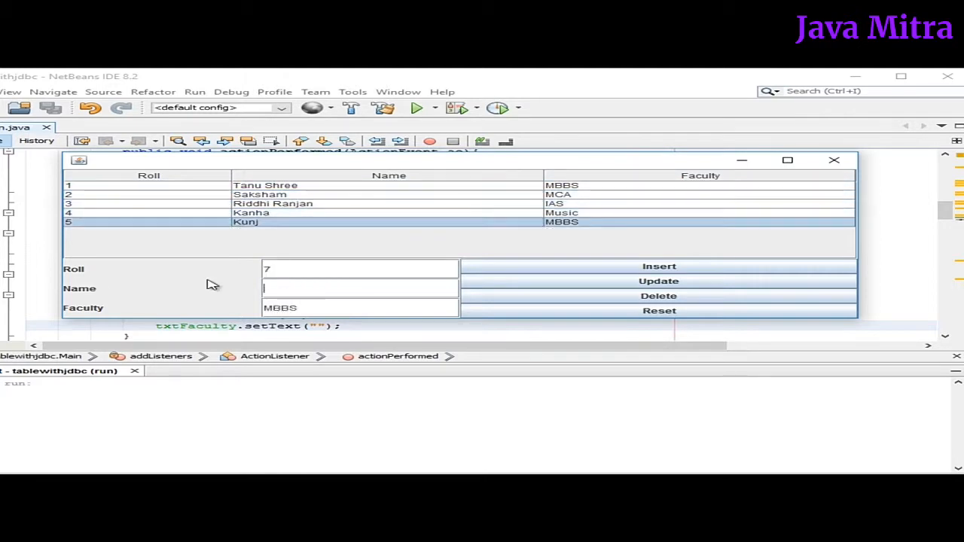
Insert new student Kanha in faculty Music into the table and database.
type("Kanha")
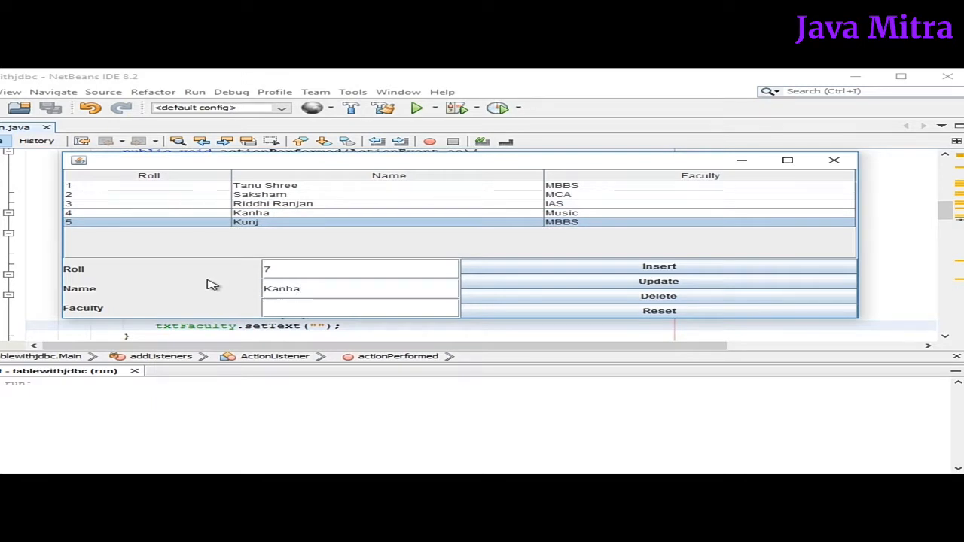
type("Music")
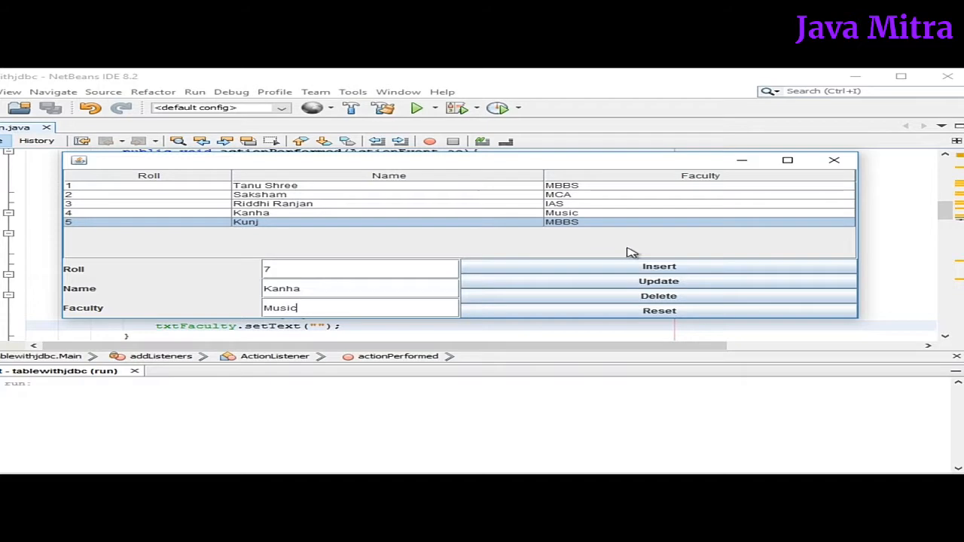
left_click(660, 265)
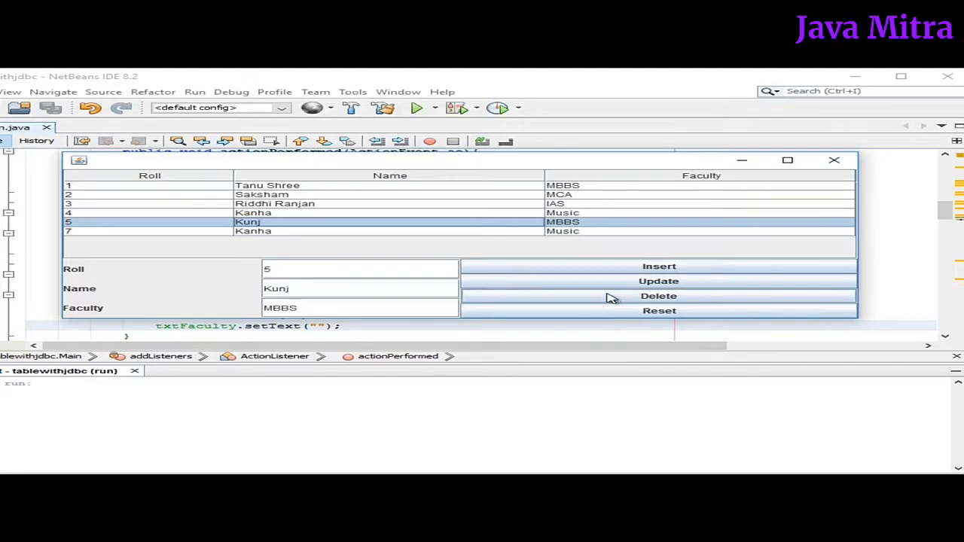
Delete Kunj's record, then clear the roll, name and faculty fields with Reset.
left_click(659, 296)
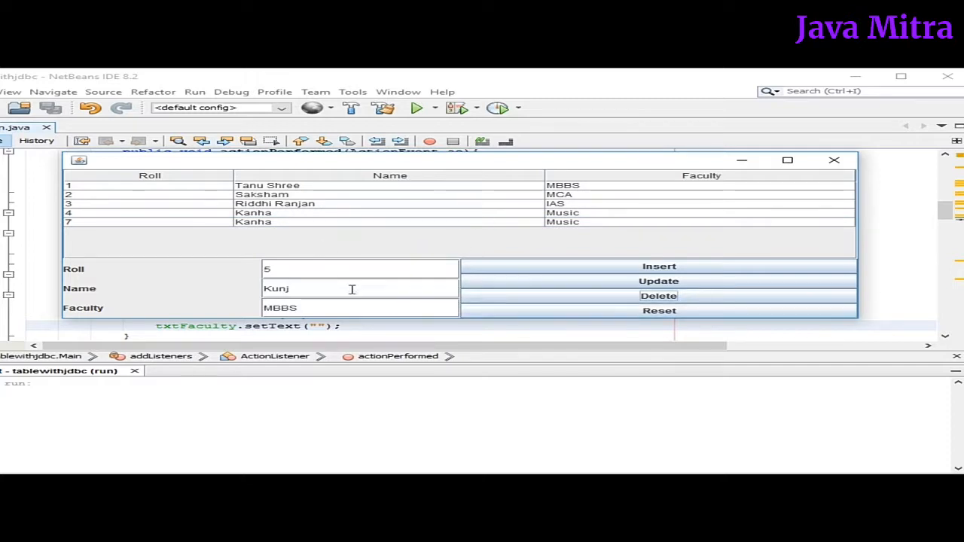
mouse_move(564, 315)
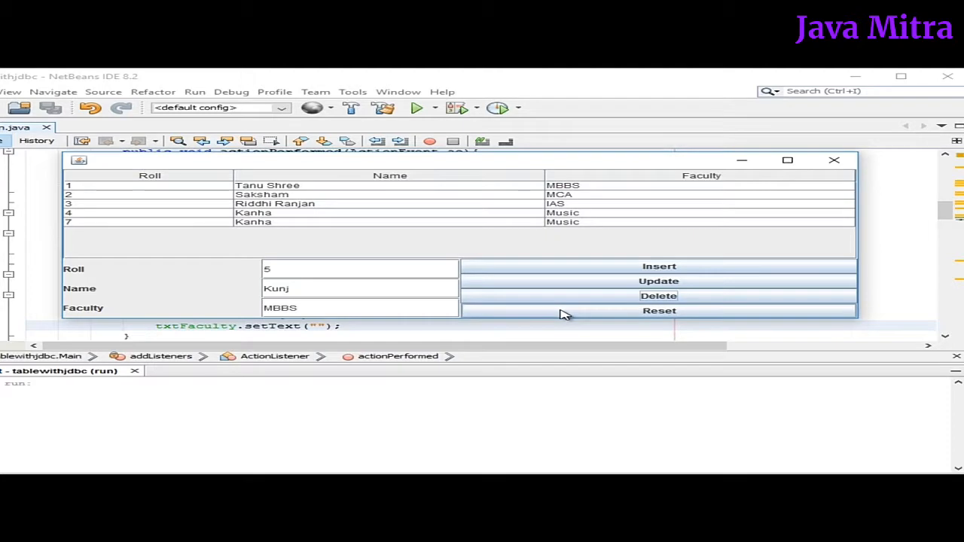
left_click(835, 159)
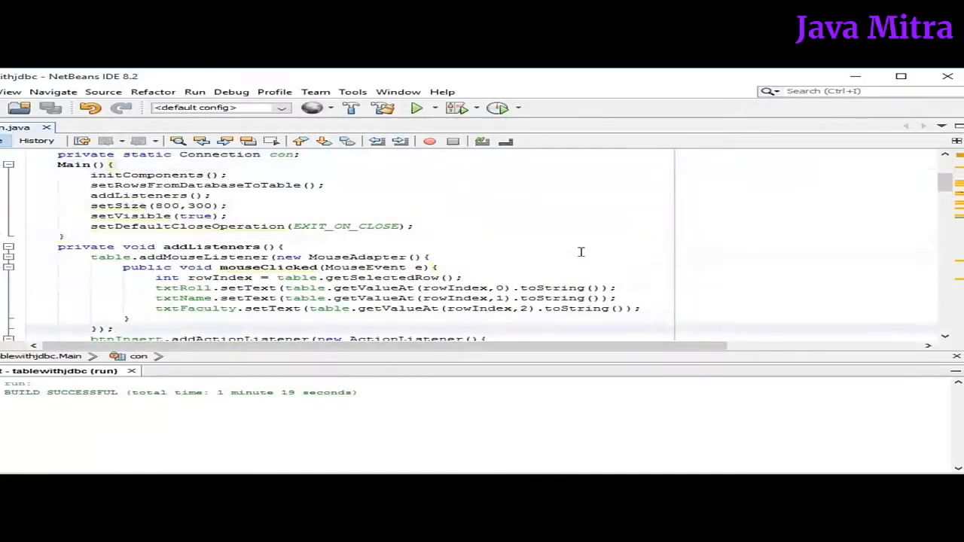
scroll("down", 3)
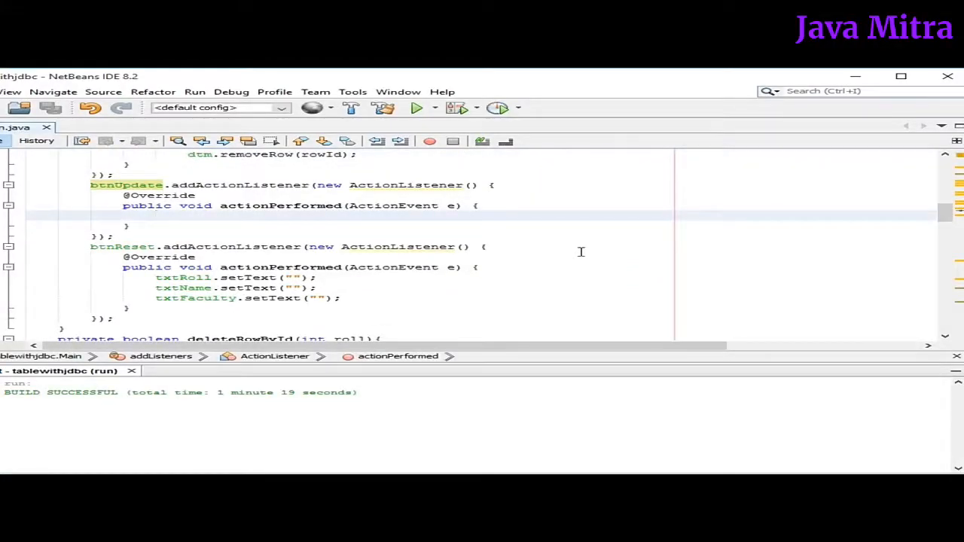
scroll("up", 3)
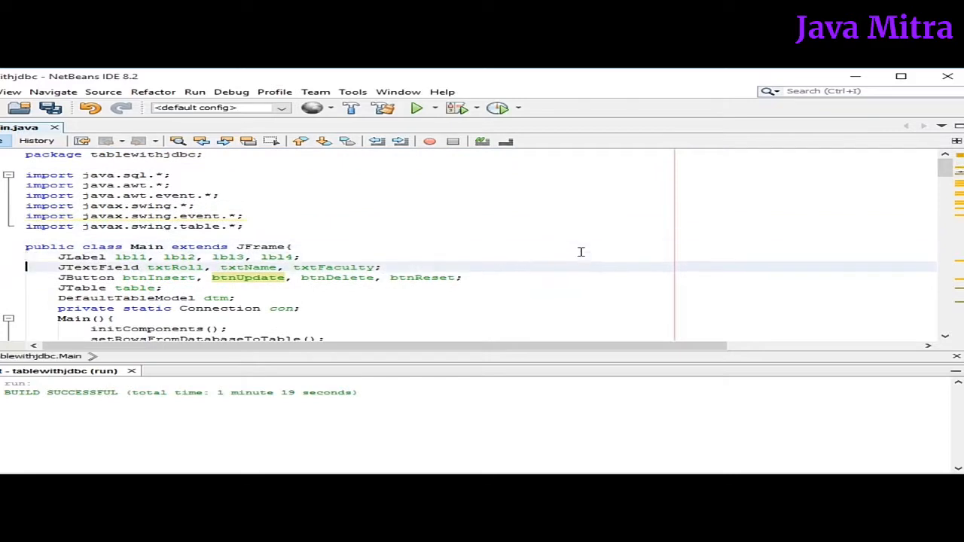
scroll("down", 3)
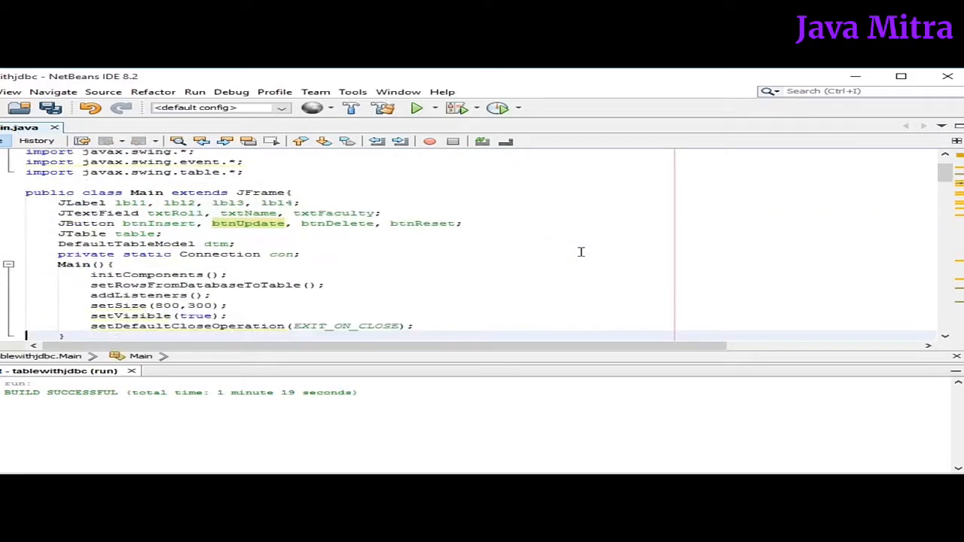
scroll("down", 3)
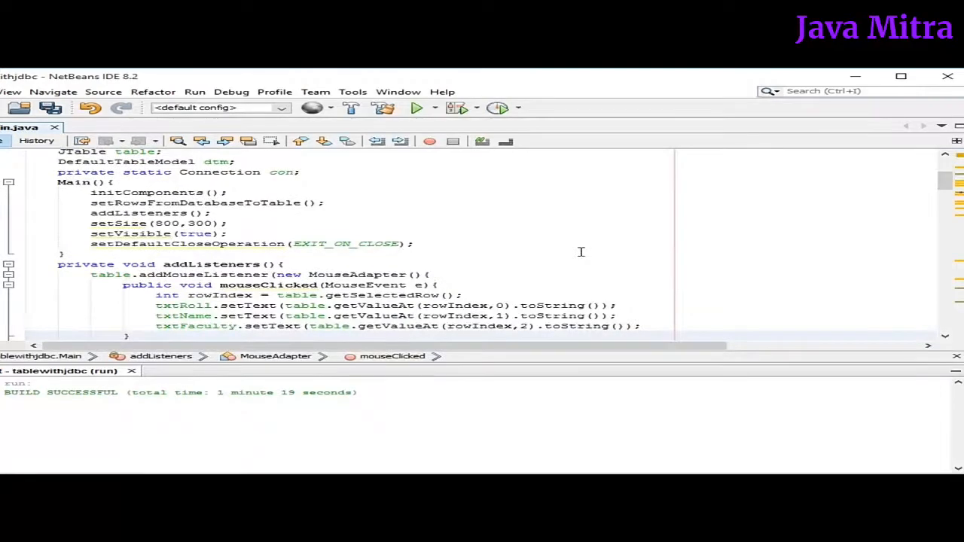
scroll("down", 3)
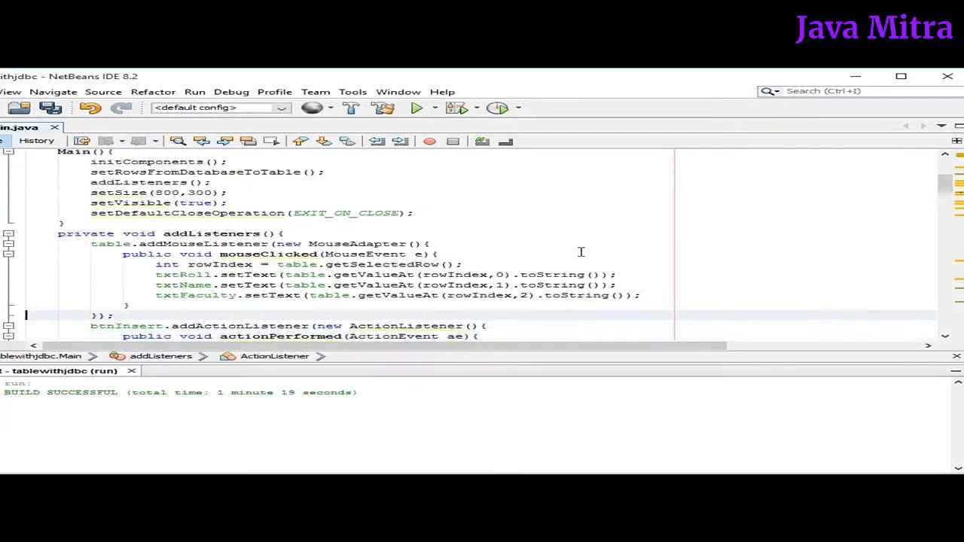